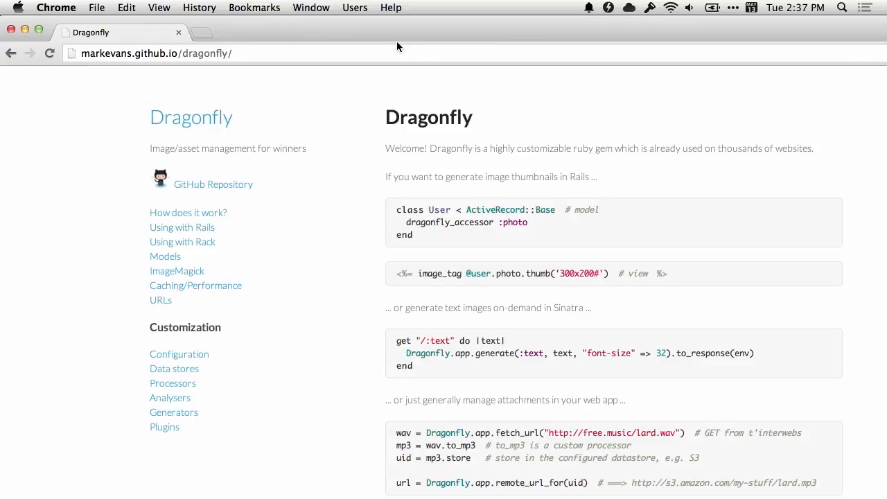
mouse_move(29, 266)
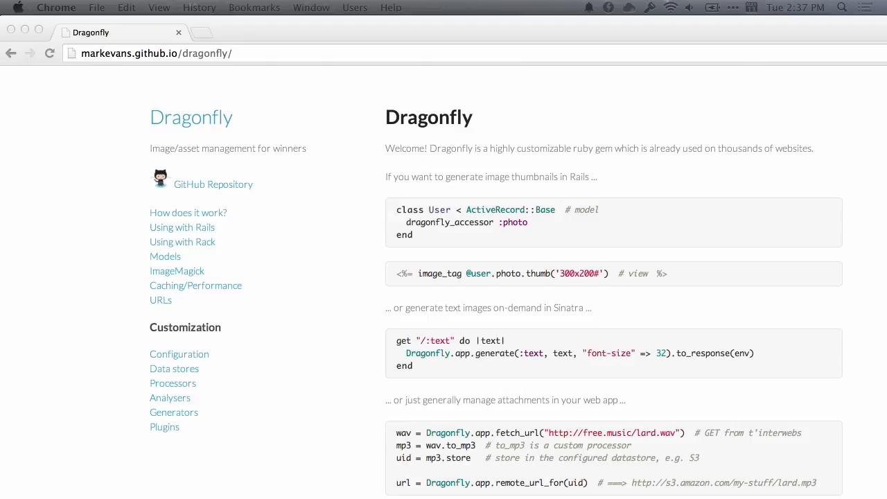
mouse_move(222, 181)
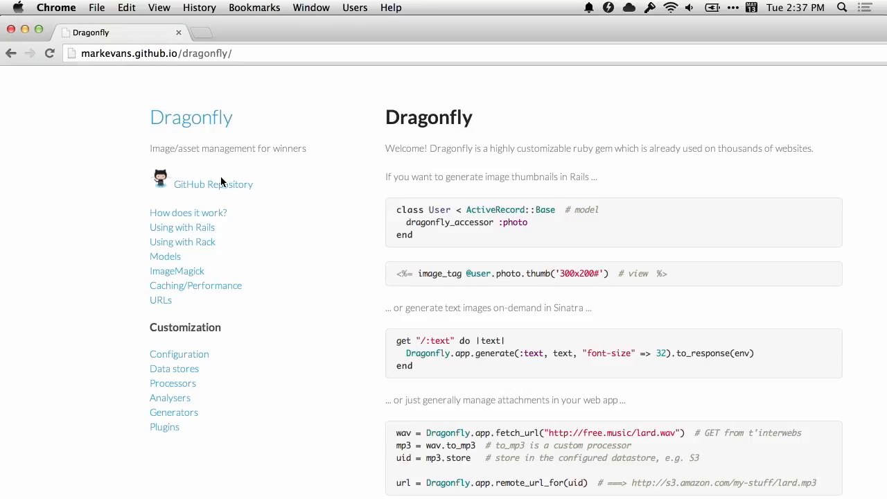
Review the overview's model example, selecting the dragonfly_accessor :photo line and the 300x200# thumbnail size.
scroll(down, 3)
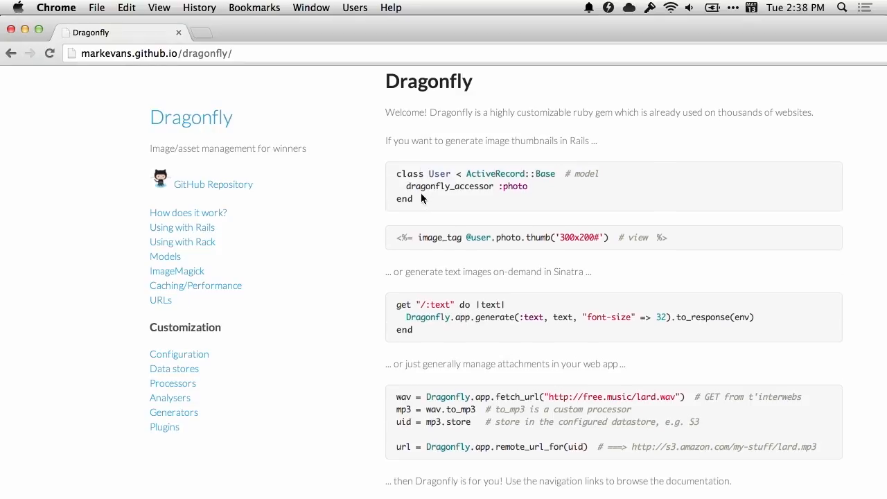
double_click(449, 191)
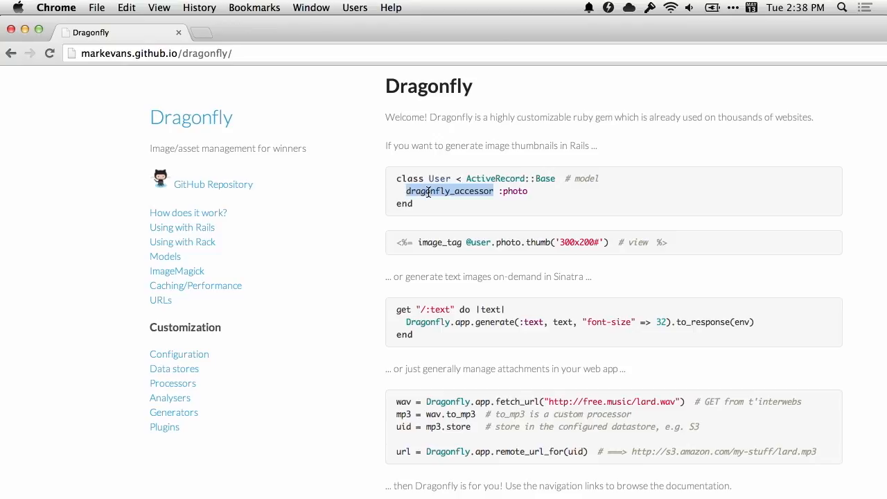
triple_click(449, 192)
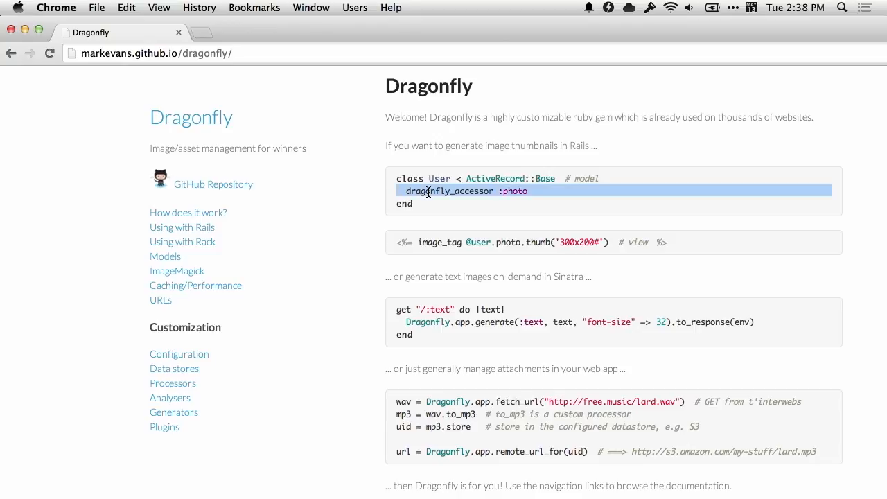
scroll(down, 3)
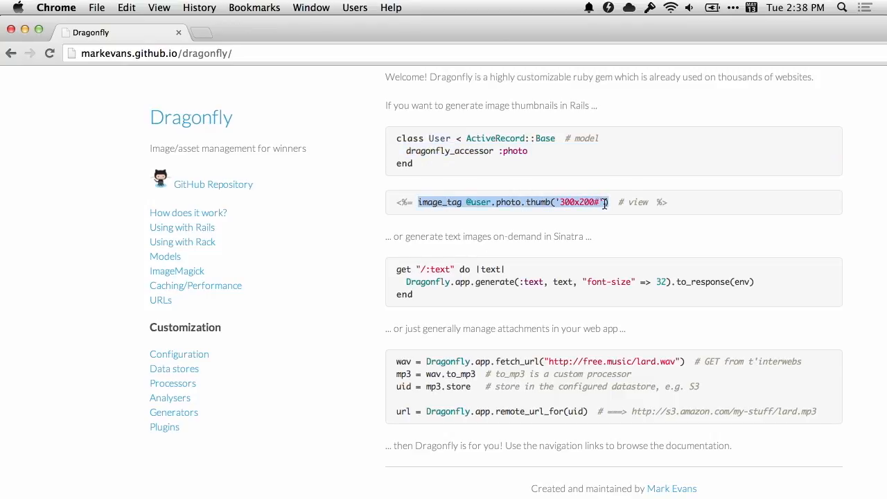
mouse_move(576, 202)
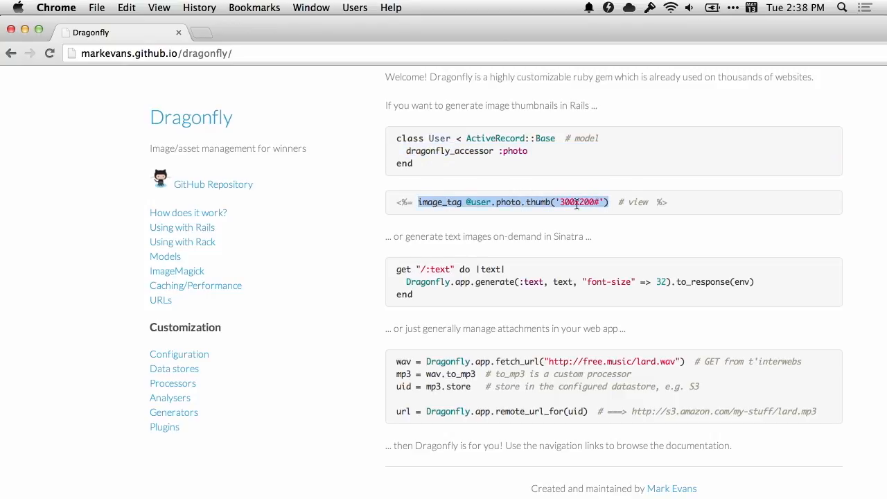
double_click(576, 202)
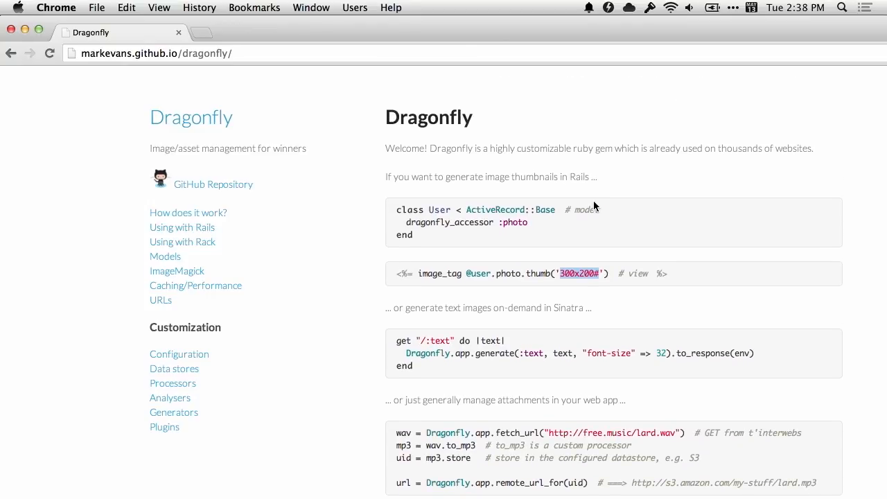
Move to the Using with Rails page and select the dragonfly gem line with its version number.
click(182, 227)
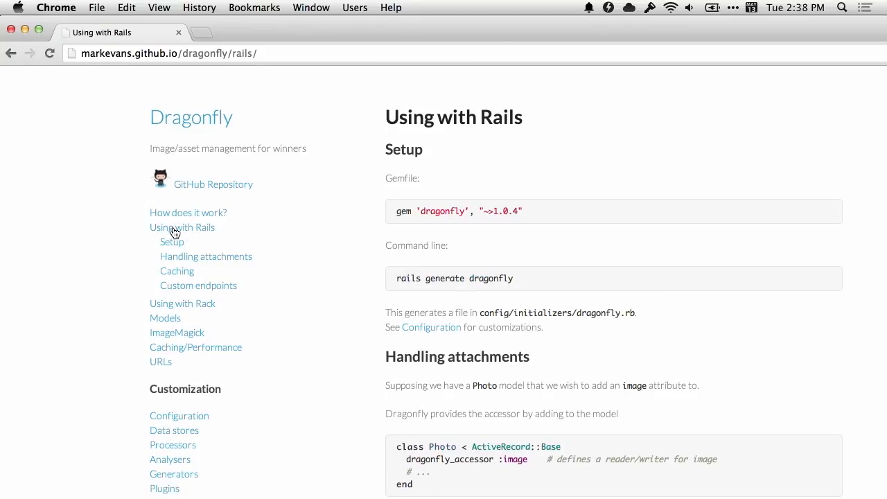
double_click(504, 211)
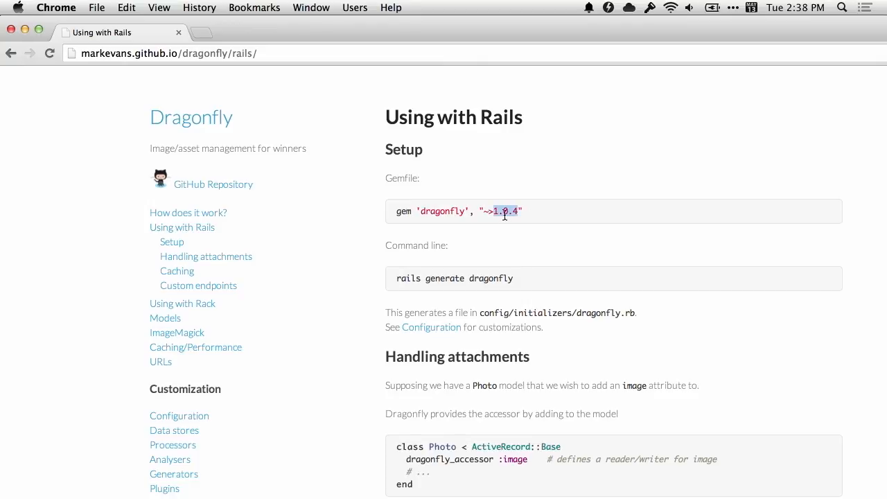
triple_click(457, 211)
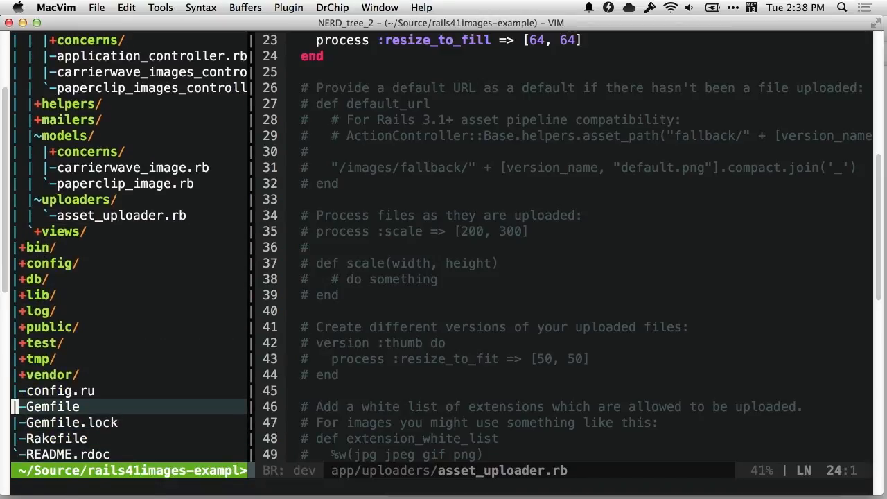
Load the Rails app's Gemfile from the NERDTree pane into the editor.
click(50, 406)
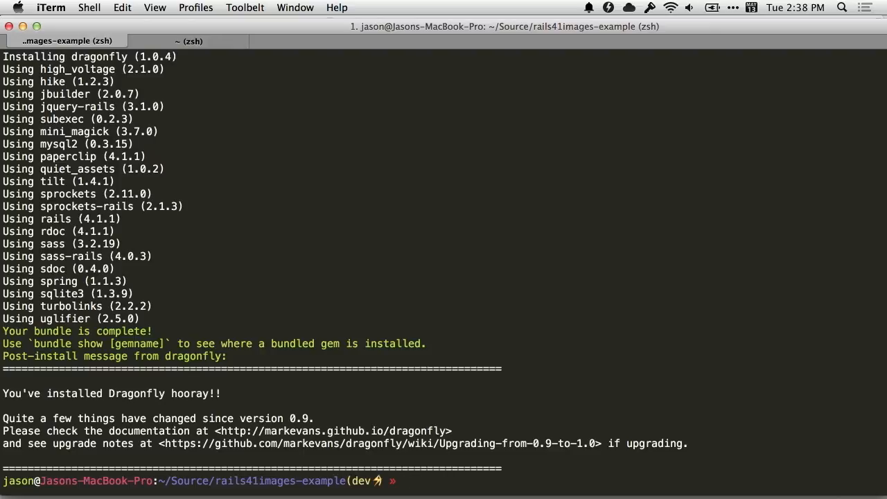
Run 'bin/rails g scaffold dragonfly_image --skip-assets' in the example project's shell.
text(bin/)
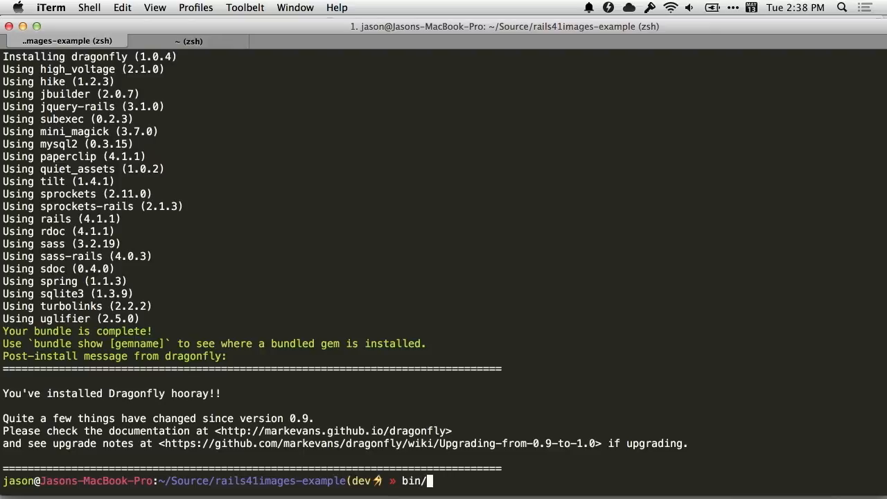
text(rails g scaffold dragonfly_ima)
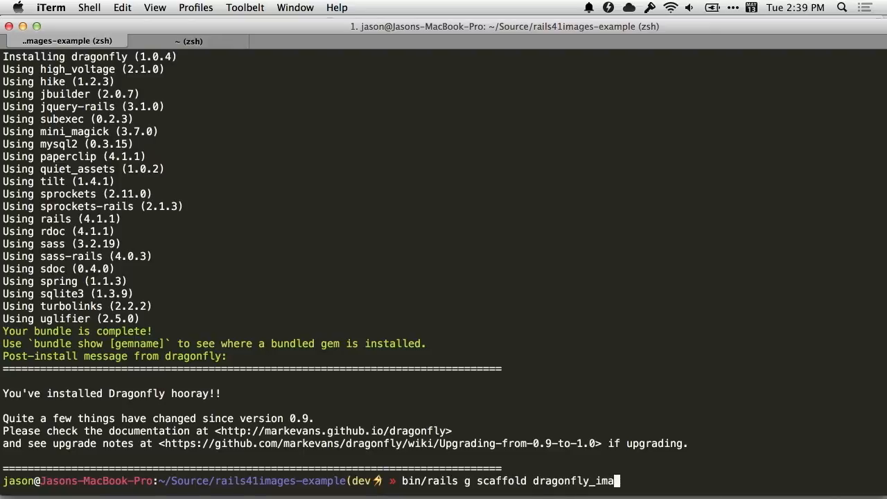
text(ge --skip-assets -p)
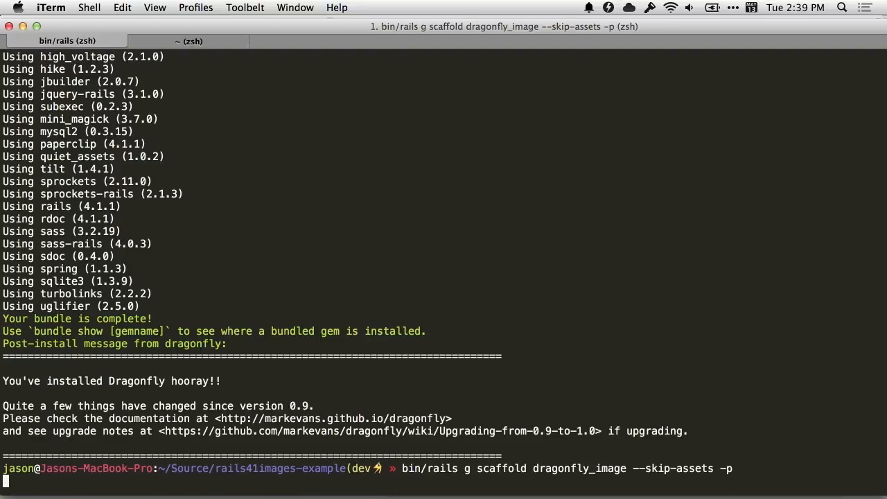
key(Return)
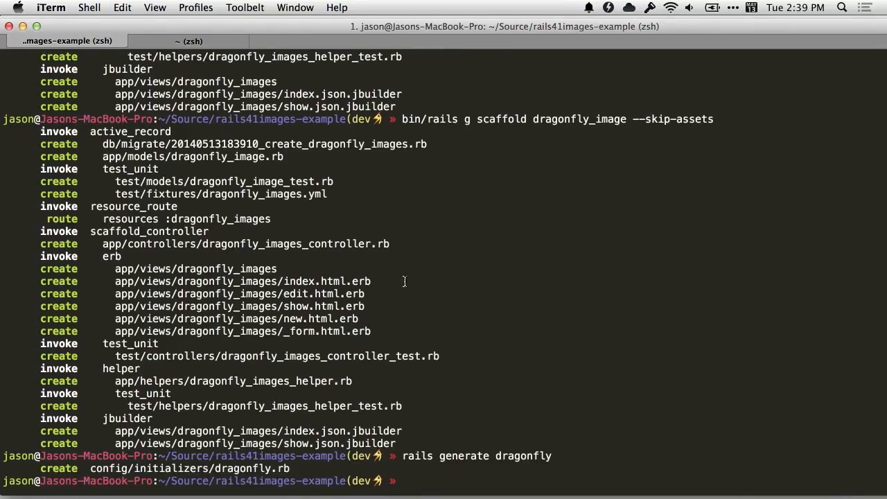
mouse_move(402, 318)
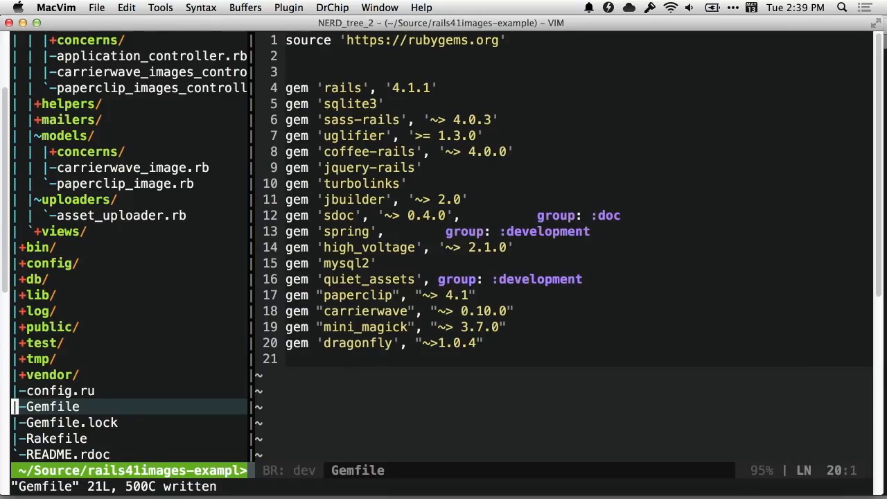
Expand config/initializers in NERDTree and load the generated dragonfly.rb initializer.
click(41, 275)
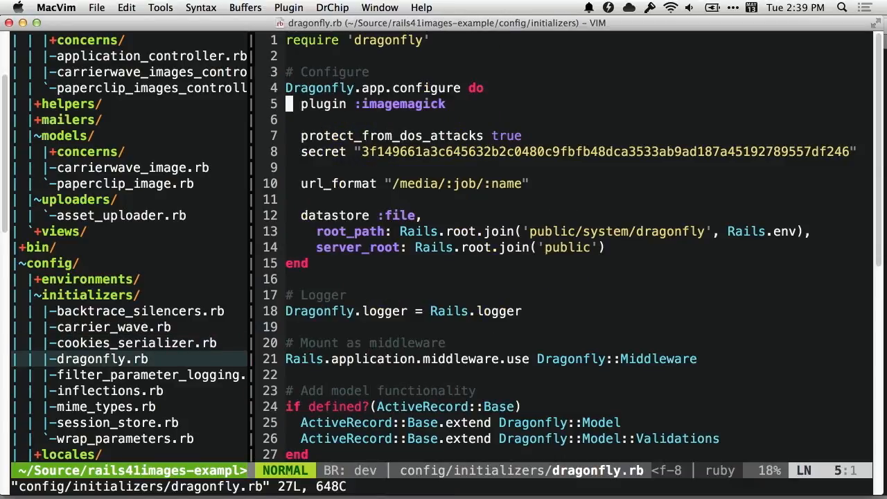
key(l)
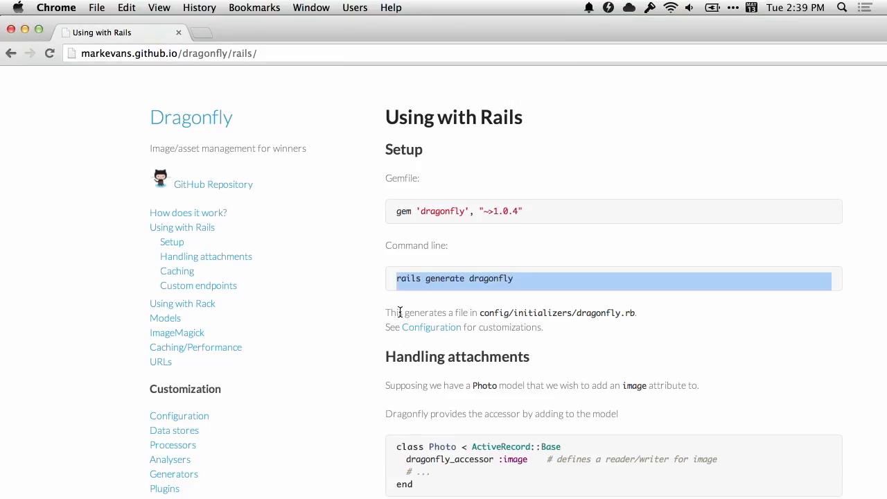
Scroll the Using with Rails page down to the image_uid migration and upload form examples.
scroll(down, 3)
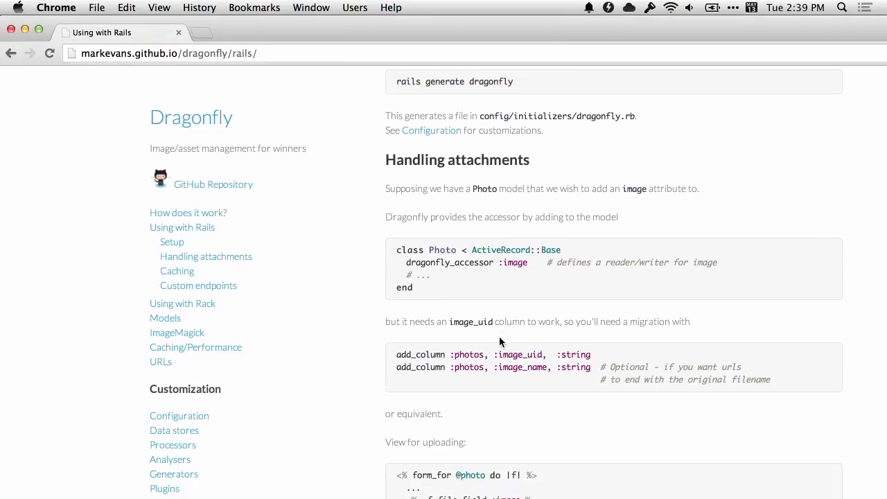
scroll(down, 3)
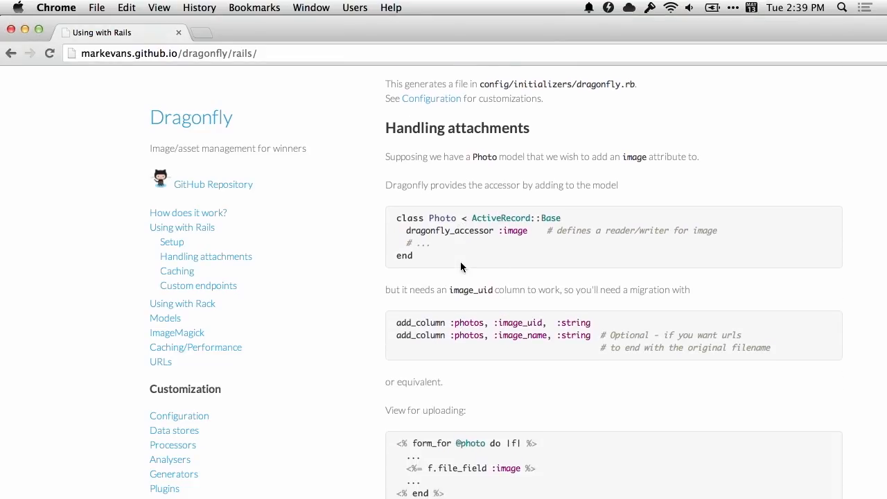
scroll(down, 3)
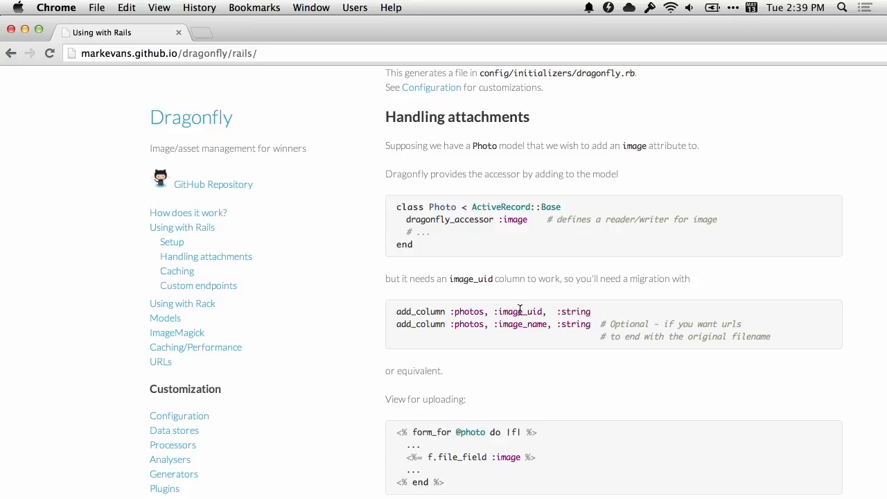
mouse_move(527, 310)
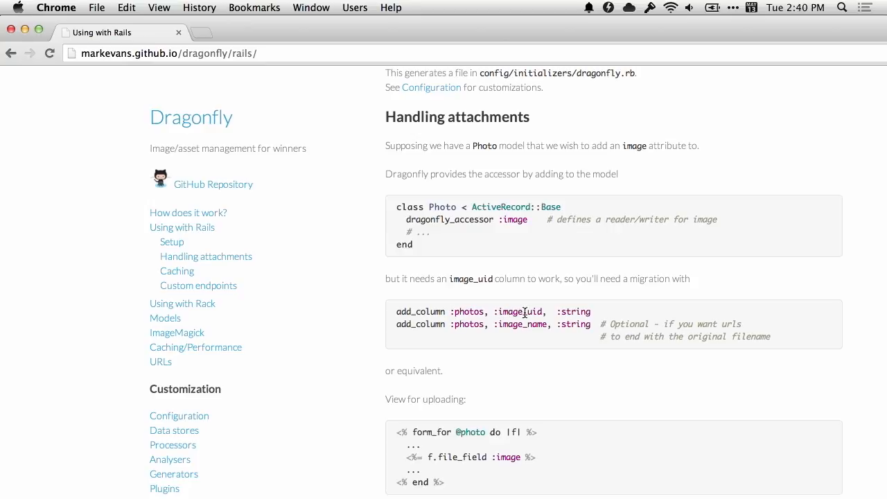
mouse_move(555, 324)
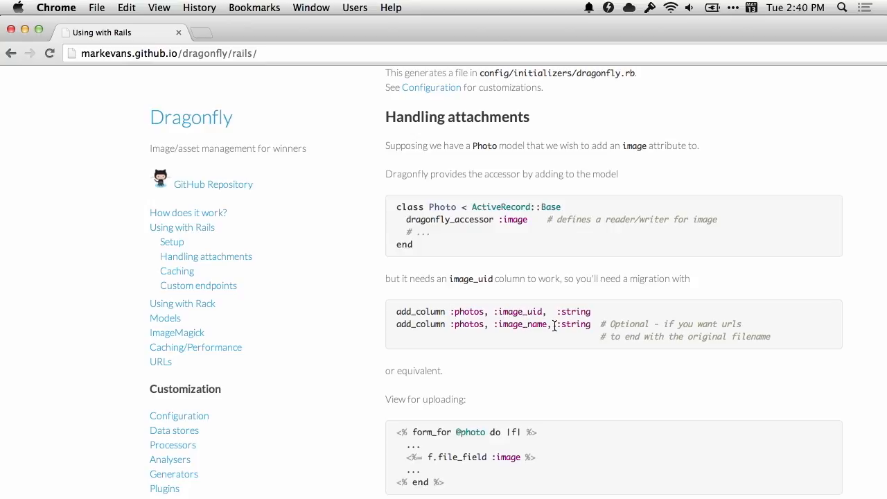
scroll(down, 3)
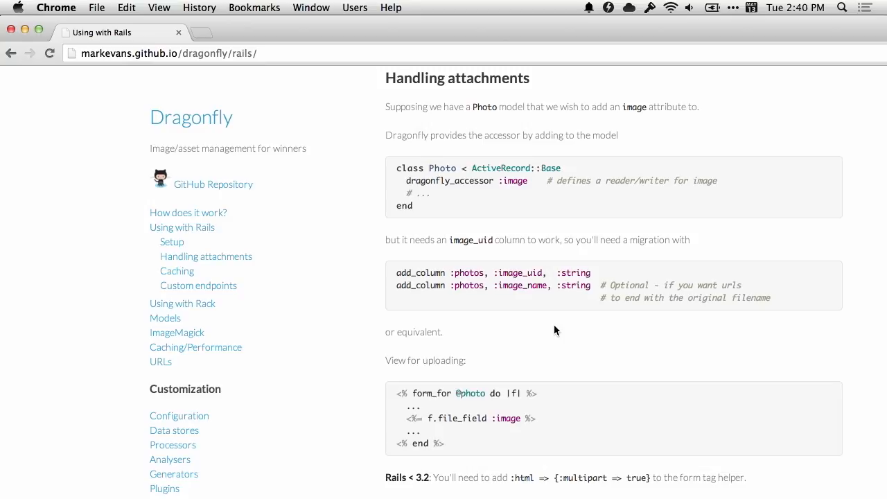
mouse_move(518, 316)
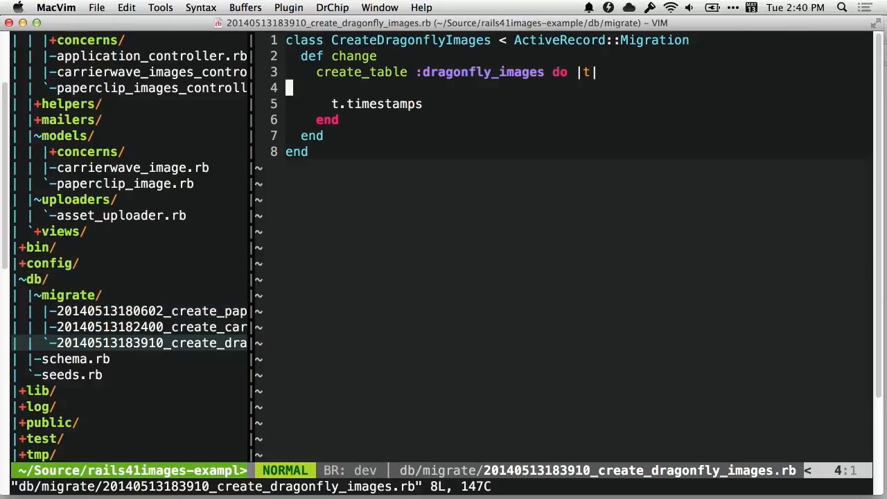
Insert t.string :asset_uid and t.string :asset_name lines inside the create_table block.
key(i)
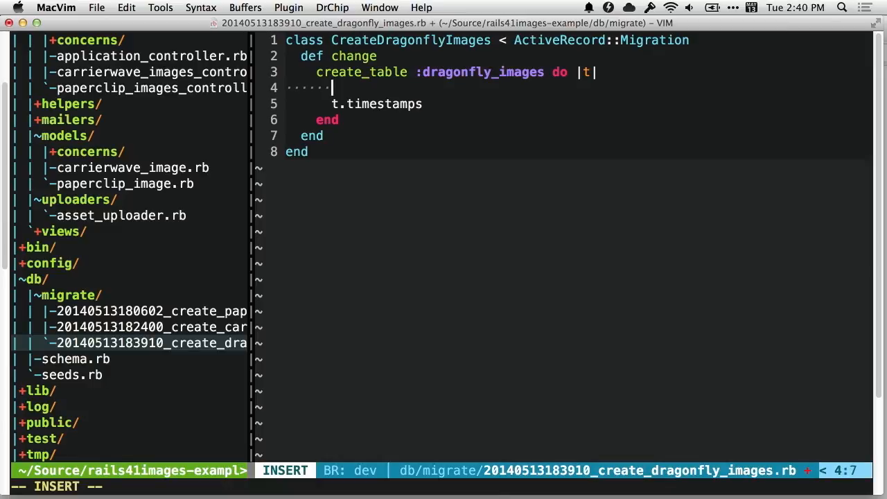
text(t.string :asset_)
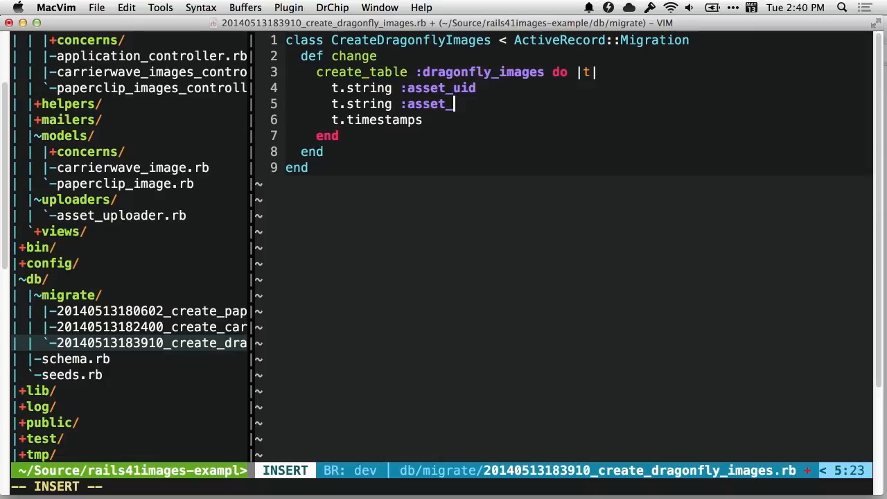
text(name)
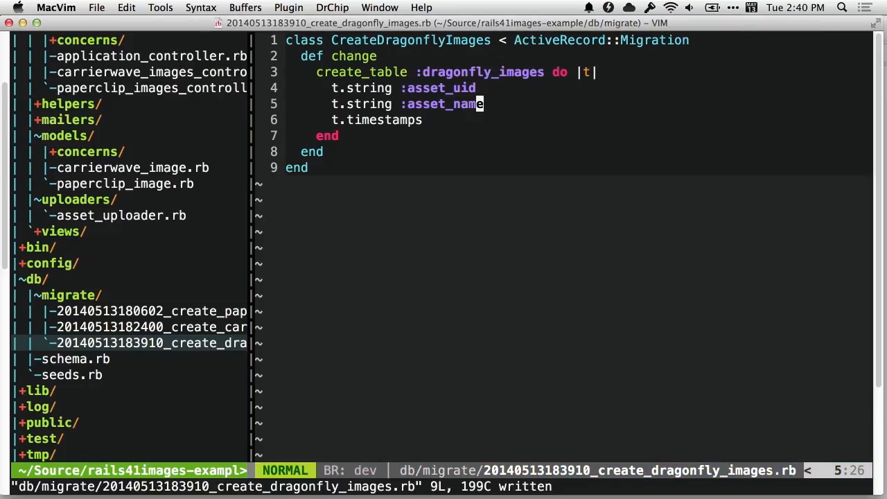
mouse_move(520, 316)
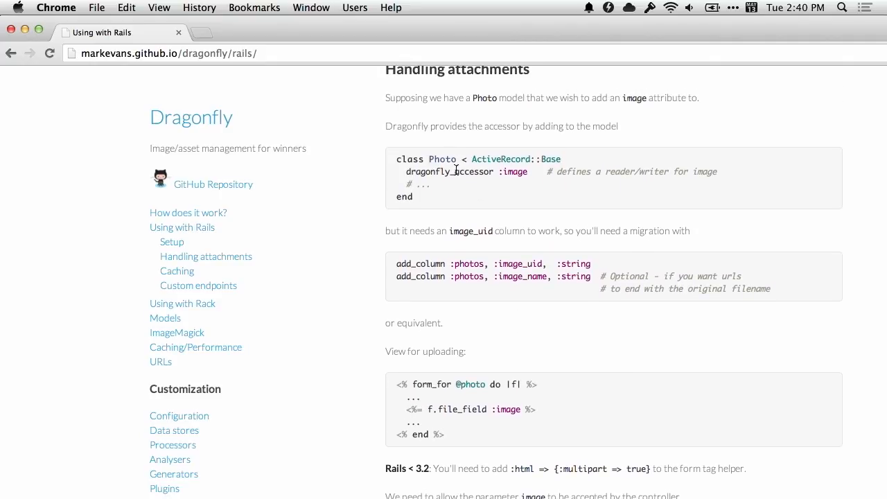
Select the dragonfly_accessor example code in the guide's Handling attachments section.
double_click(450, 172)
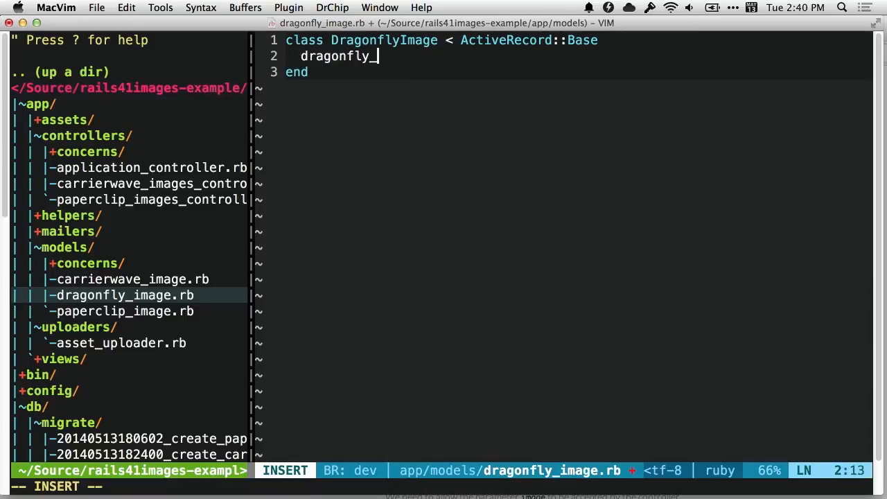
Complete the dragonfly_accessor :asset declaration in dragonfly_image.rb and leave insert mode.
text(accessor :asset)
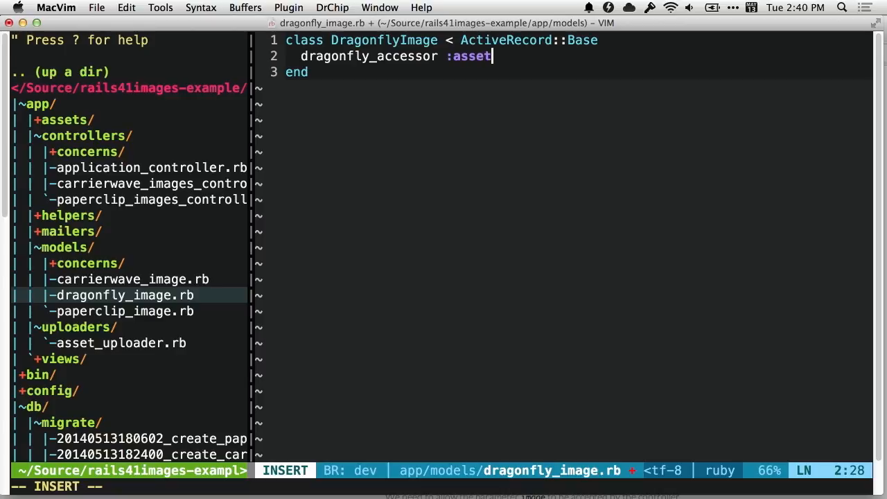
key(Escape)
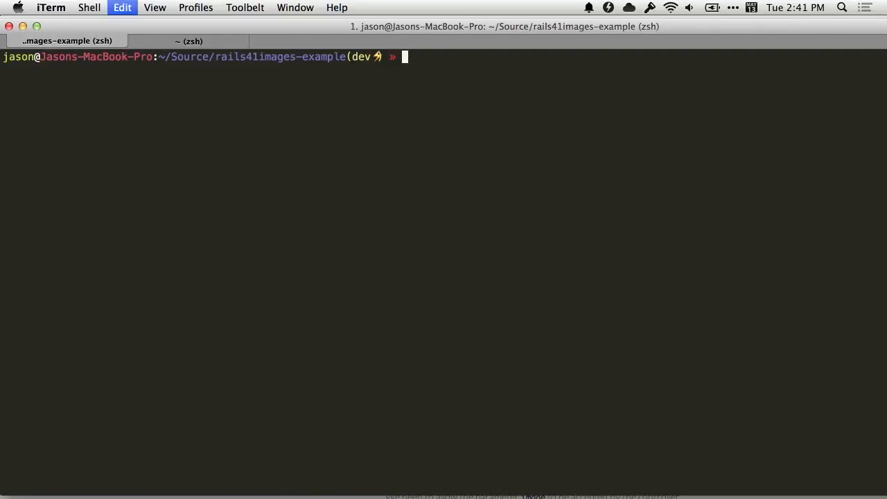
Launch the development server with 'bin/rails s' from the example project's shell.
text(b)
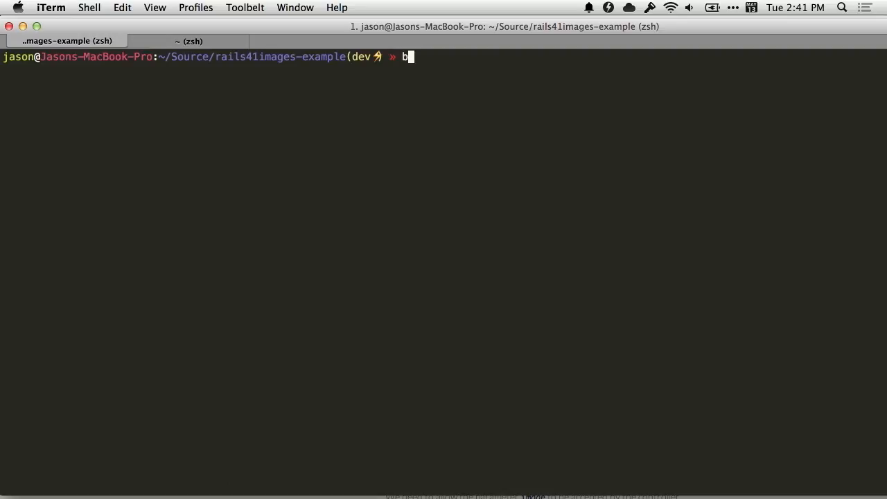
text(in/rails s)
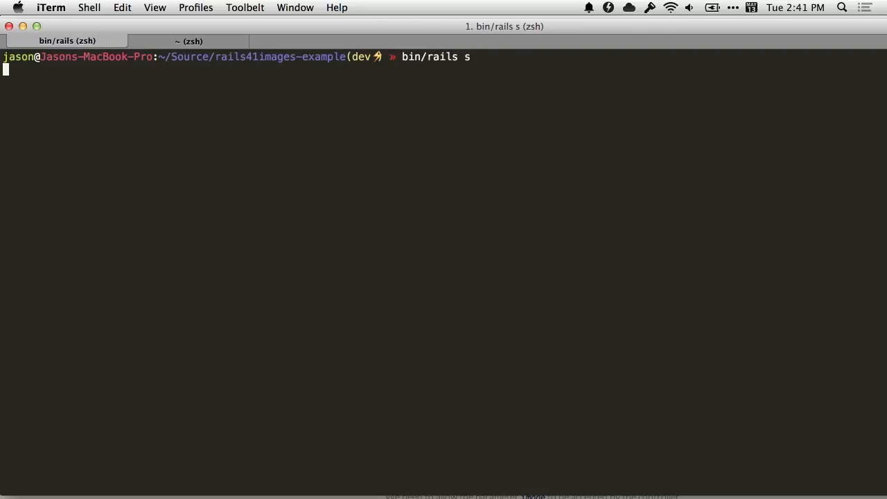
key(Return)
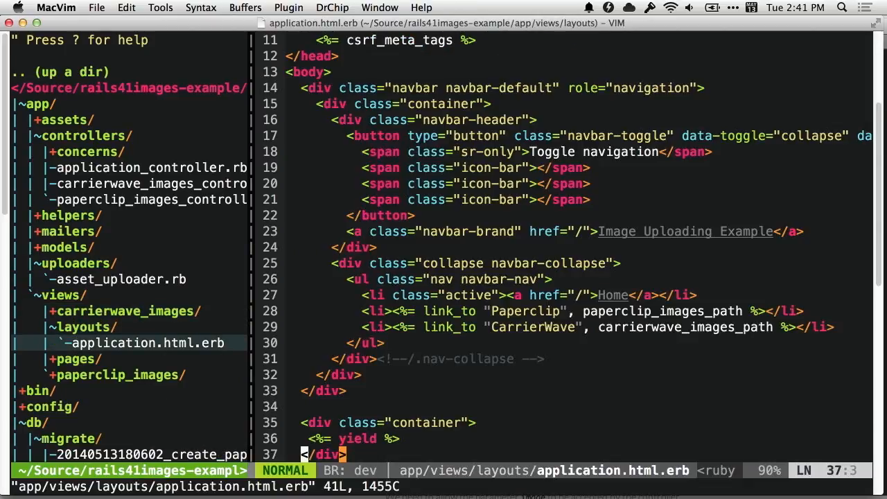
Relabel the duplicated CarrierWave nav link in application.html.erb as 'Dragonfly'.
scroll(down, 3)
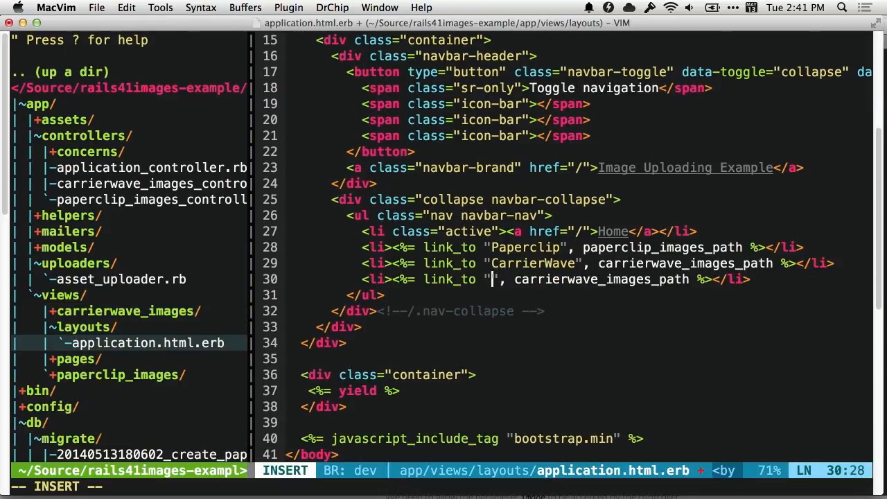
text(Dragonfly)
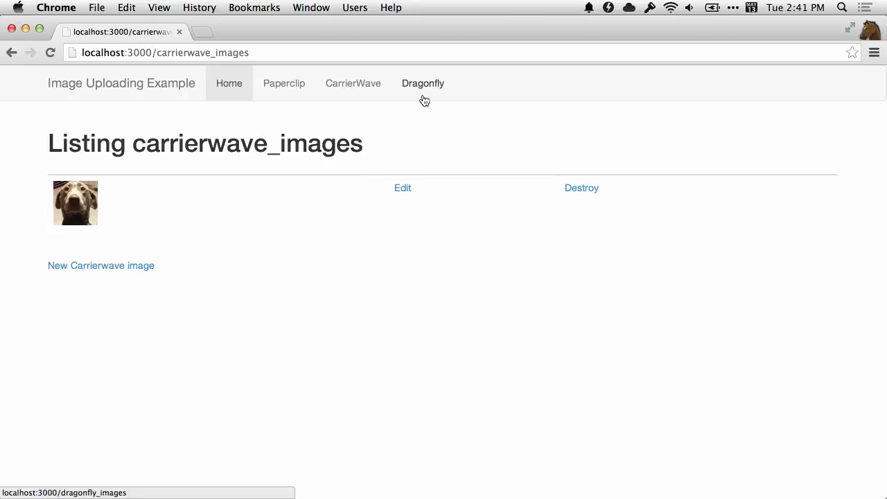
Open the Dragonfly images listing and new-image page, then scroll the guide to its upload form example.
click(422, 84)
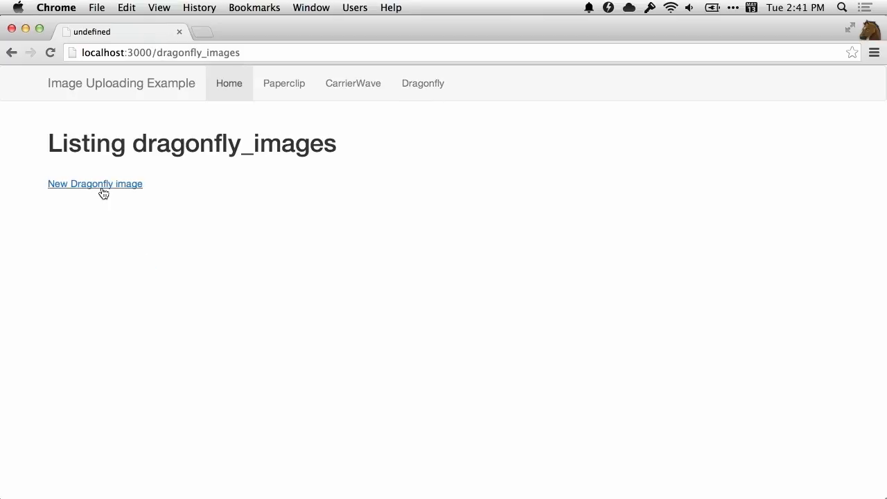
click(94, 183)
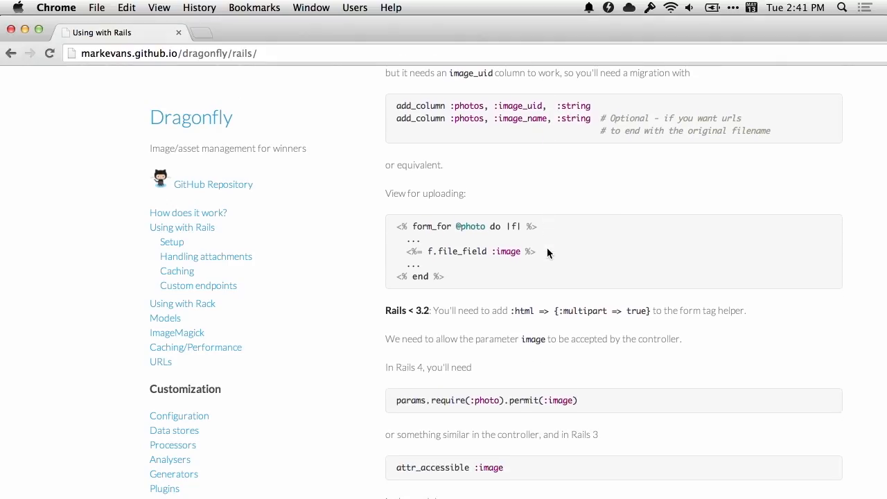
scroll(down, 3)
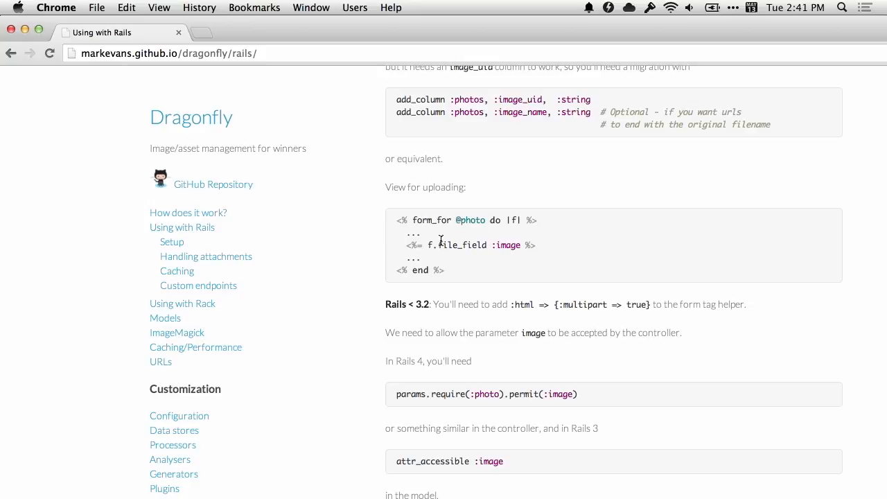
mouse_move(475, 295)
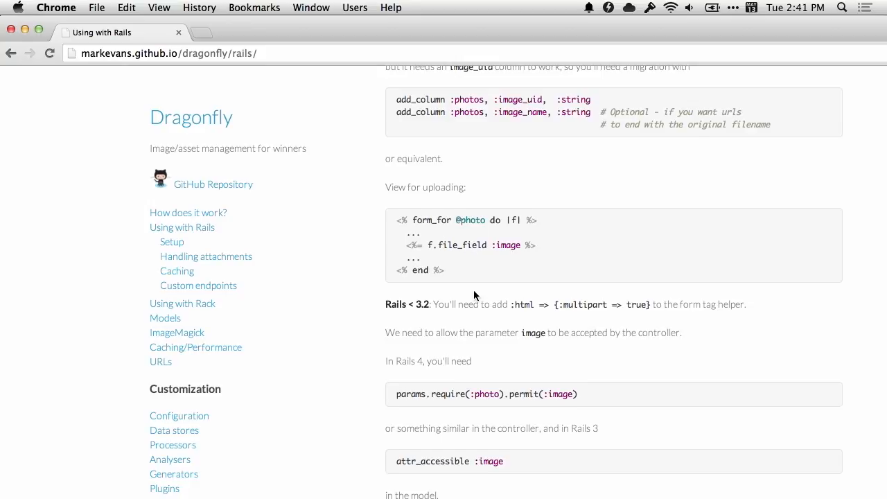
scroll(down, 3)
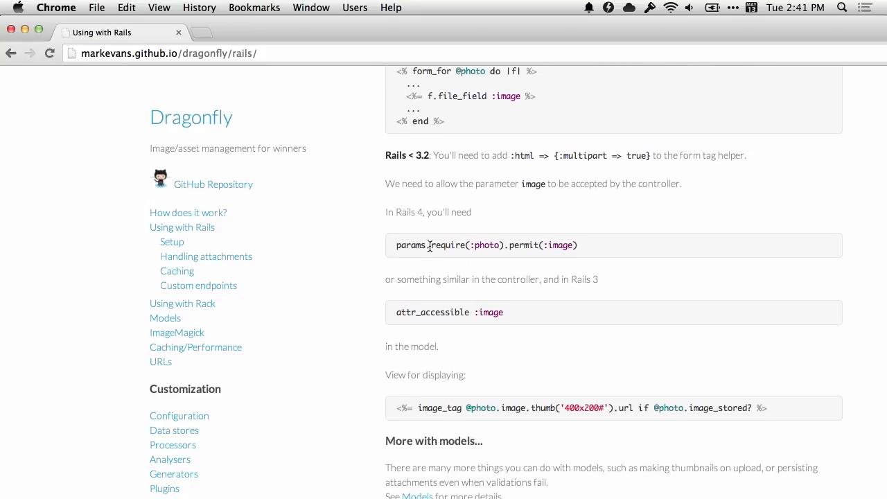
mouse_move(588, 256)
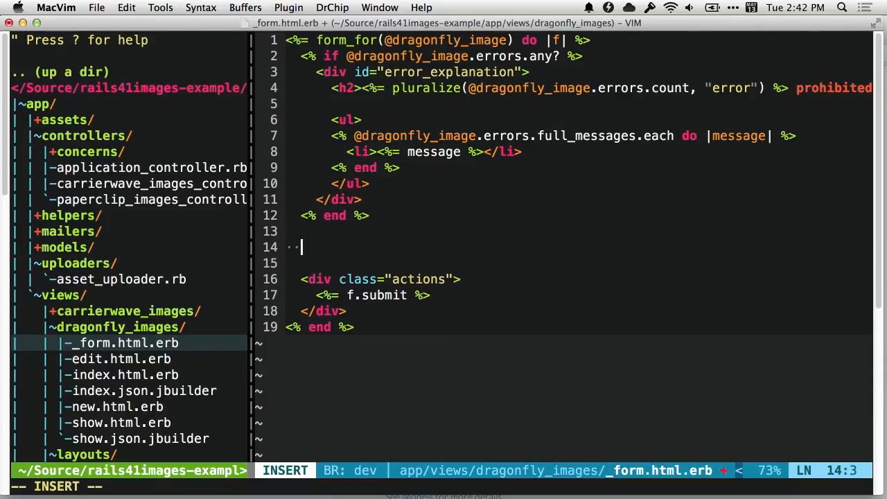
Add a form-group div holding f.label :asset and f.file_field :asset.
text(<div class="form-g)
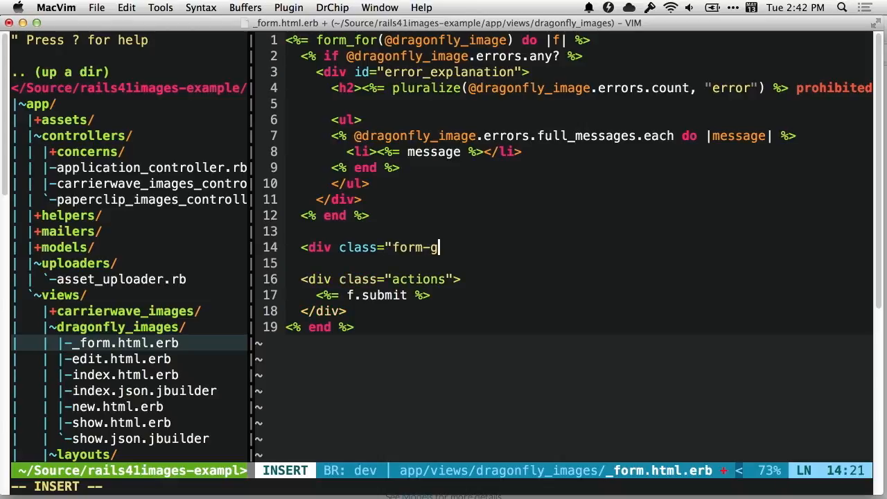
text(roup">)
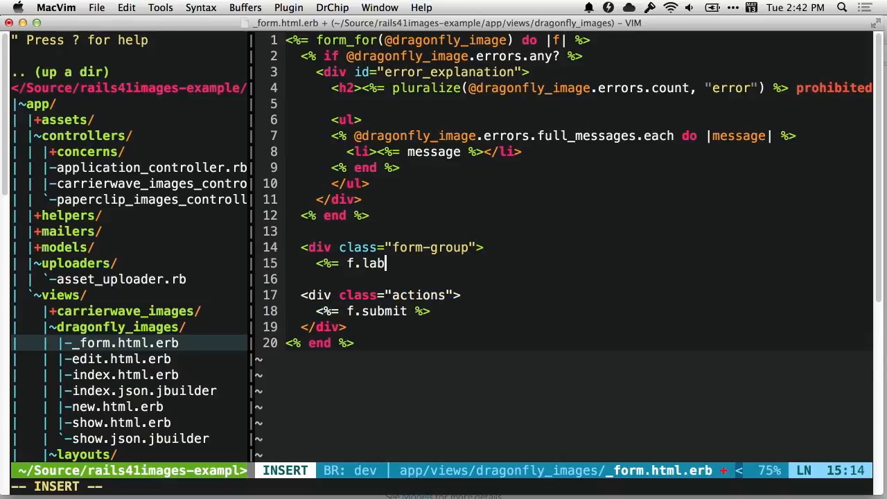
text(el :asset %>)
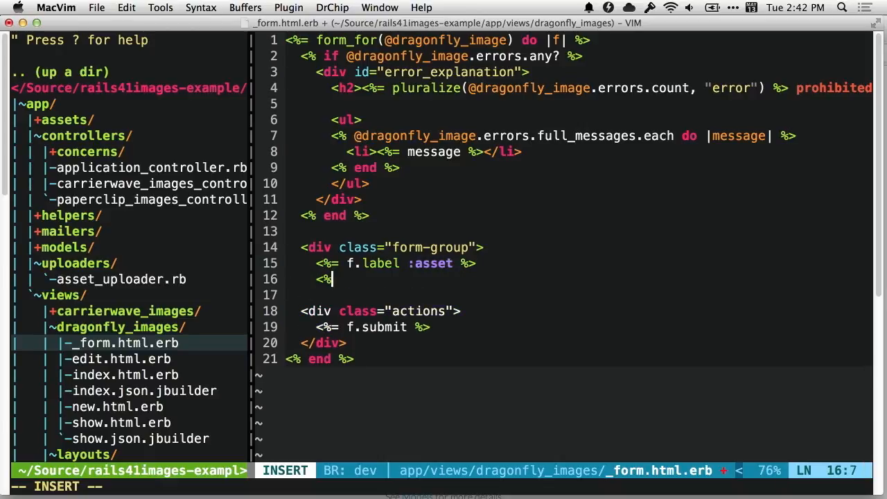
text(= f.file_field :asset %>)
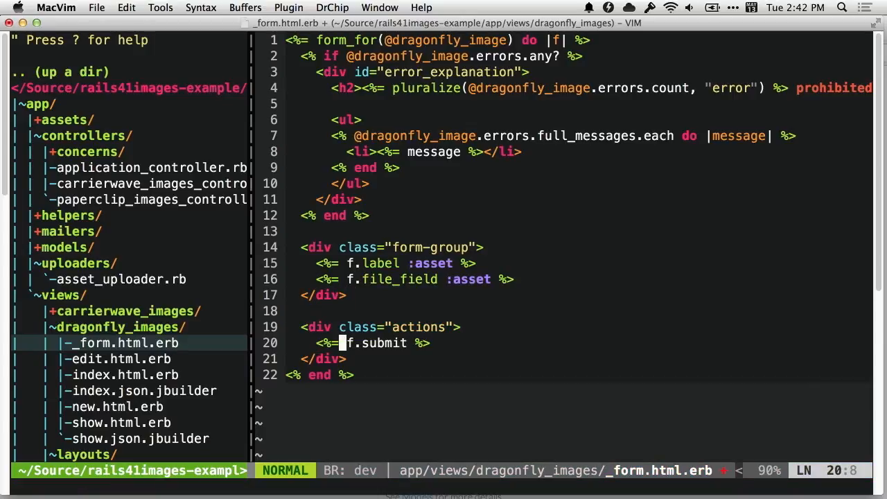
Change the submit button to "Save" with class "btn btn-primary".
text("Save", class: ")
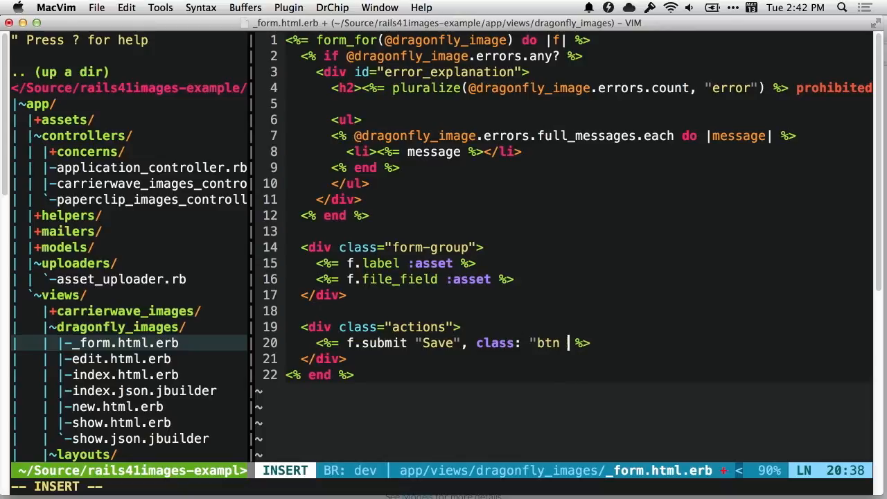
text(btn-primary)
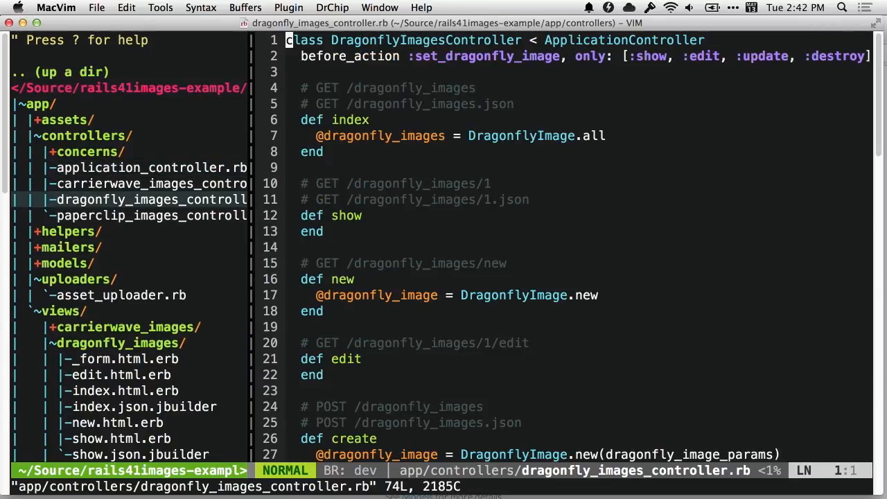
Change dragonfly_image_params to params.require(:dragonfly_image).permit(:asset).
scroll(down, 3)
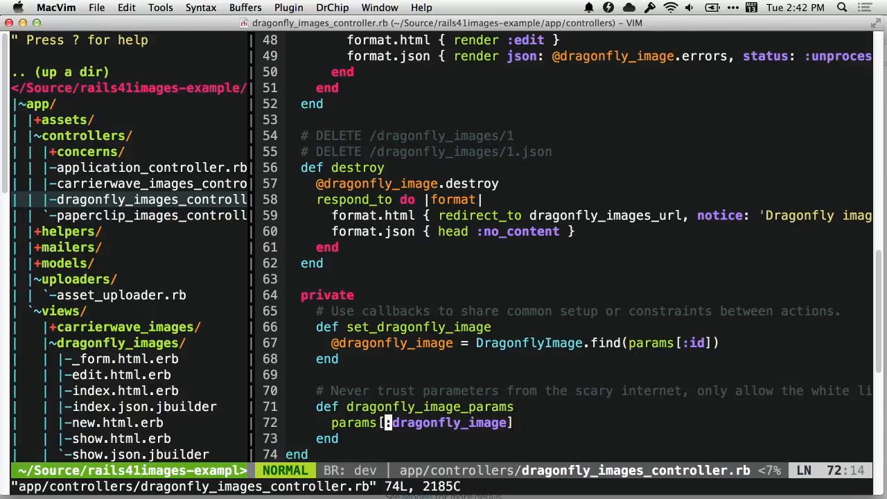
text(.require)
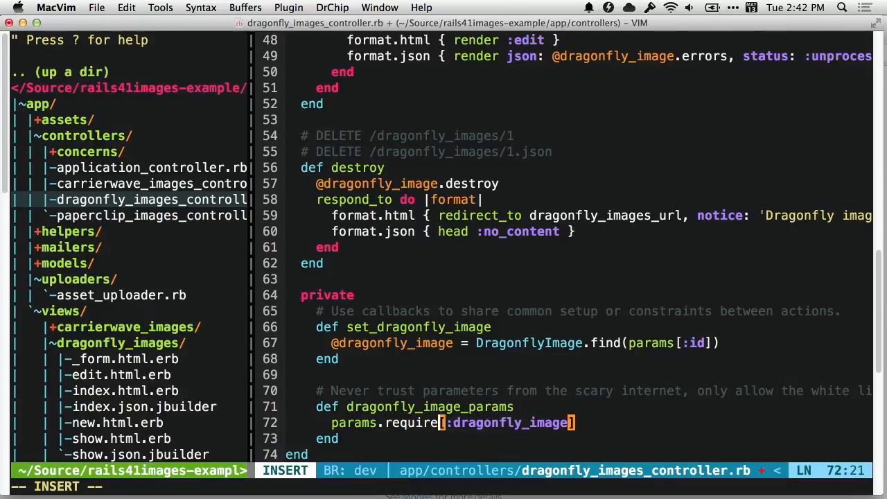
key(Escape)
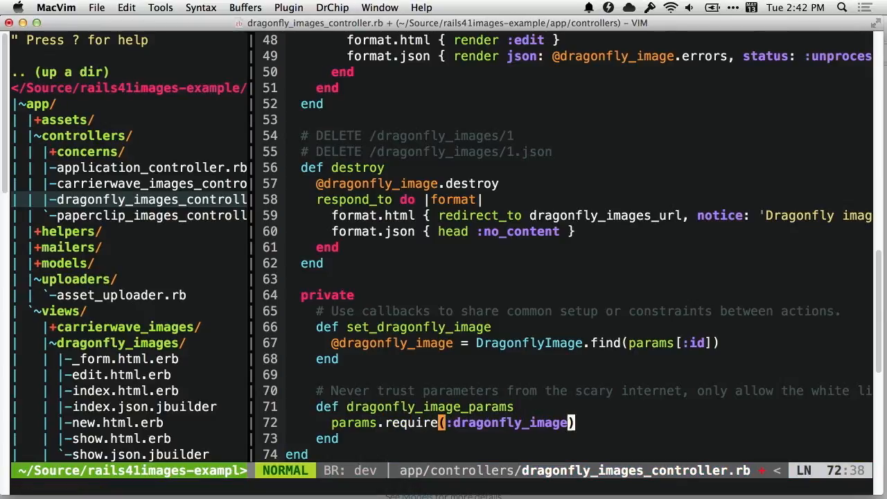
text(.permit(:asset)
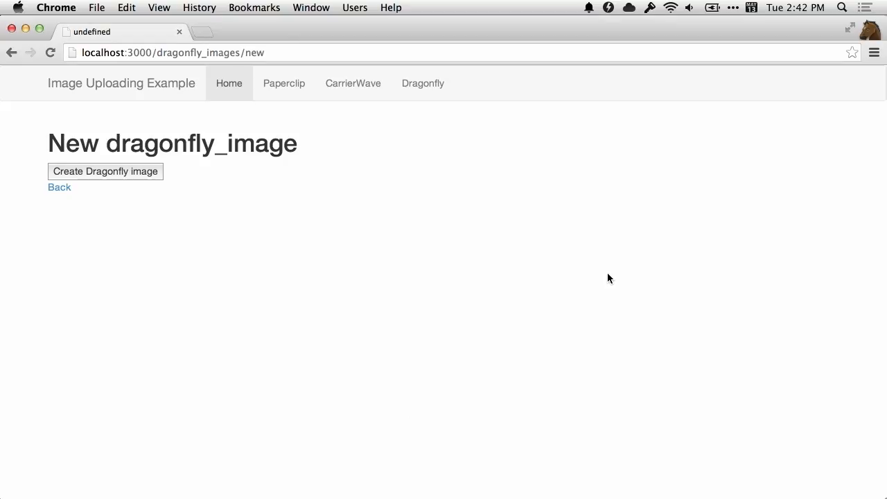
Choose an image file in the asset field and submit the form to create the first Dragonfly image.
click(75, 187)
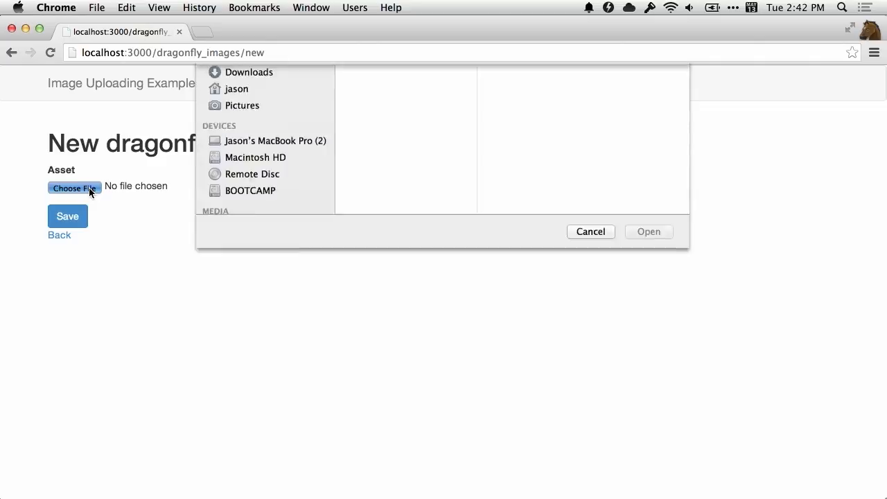
click(449, 151)
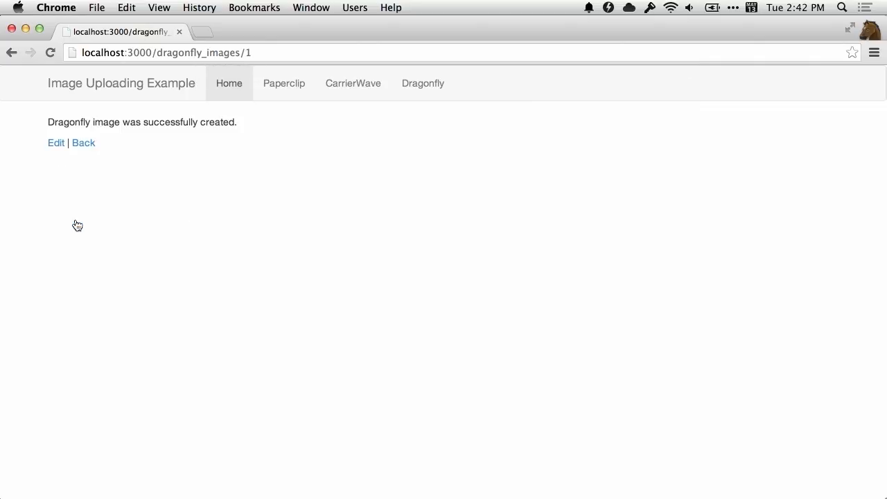
mouse_move(233, 156)
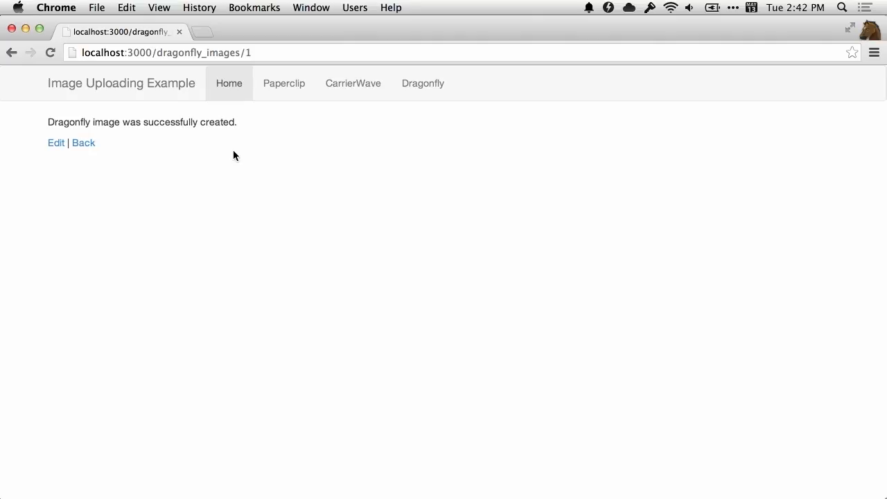
mouse_move(235, 158)
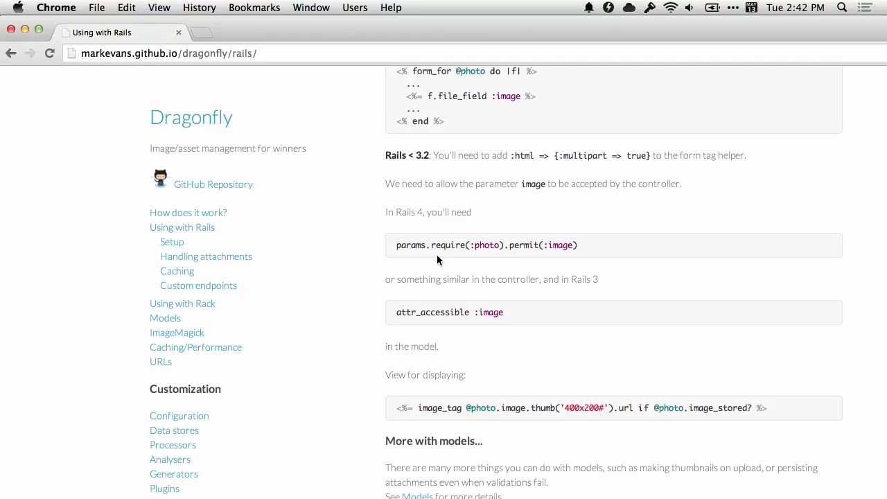
Scroll the Using with Rails guide down to the image_tag thumbnail display snippet.
scroll(down, 3)
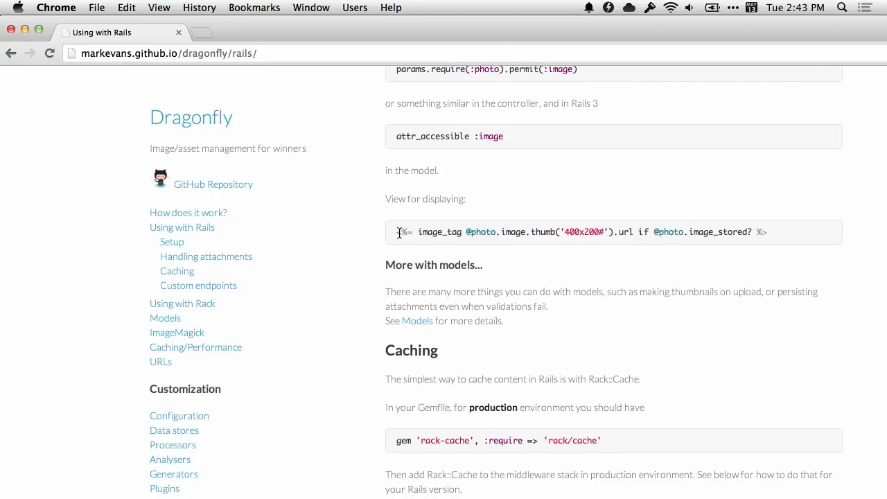
mouse_move(524, 241)
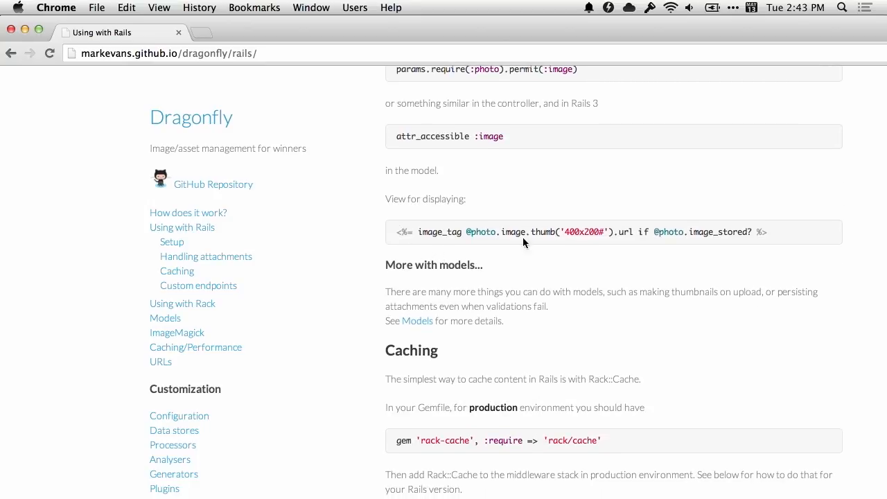
mouse_move(595, 241)
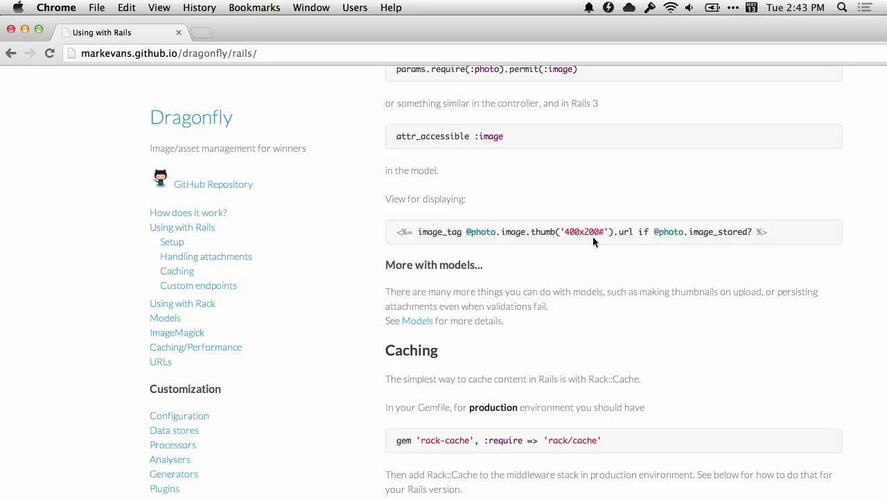
mouse_move(648, 243)
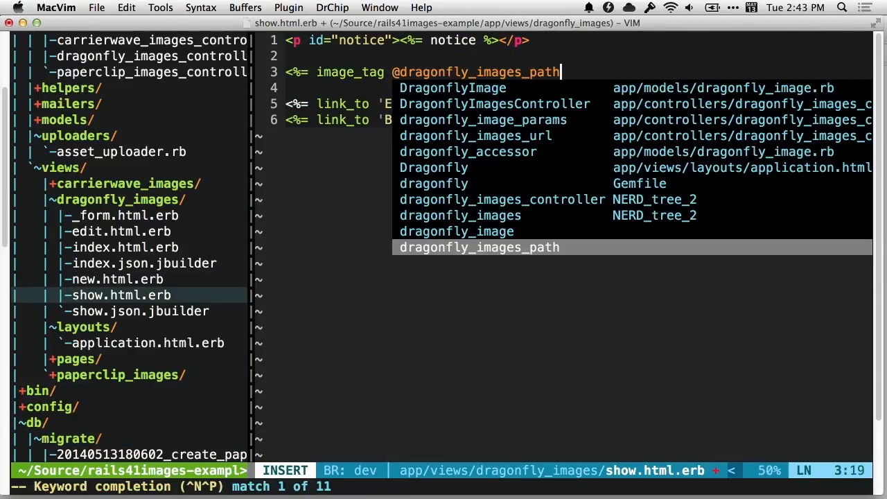
text(@dragonfly_image.)
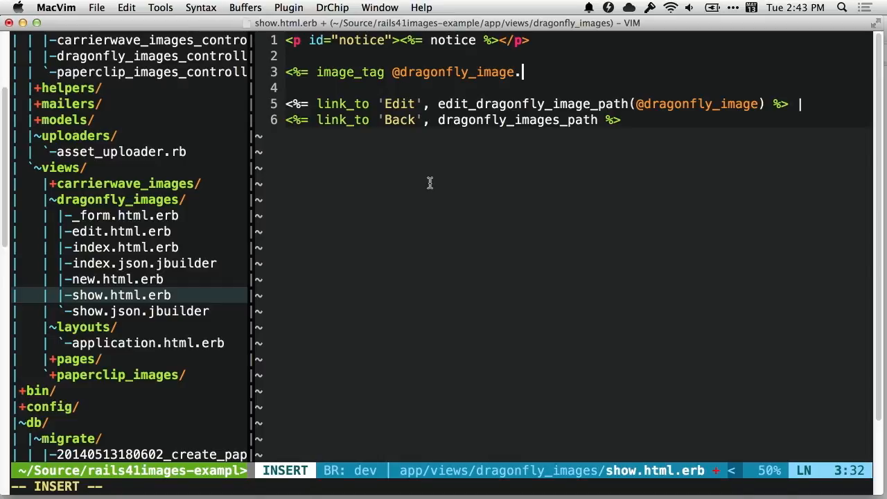
text(asset.thumb)
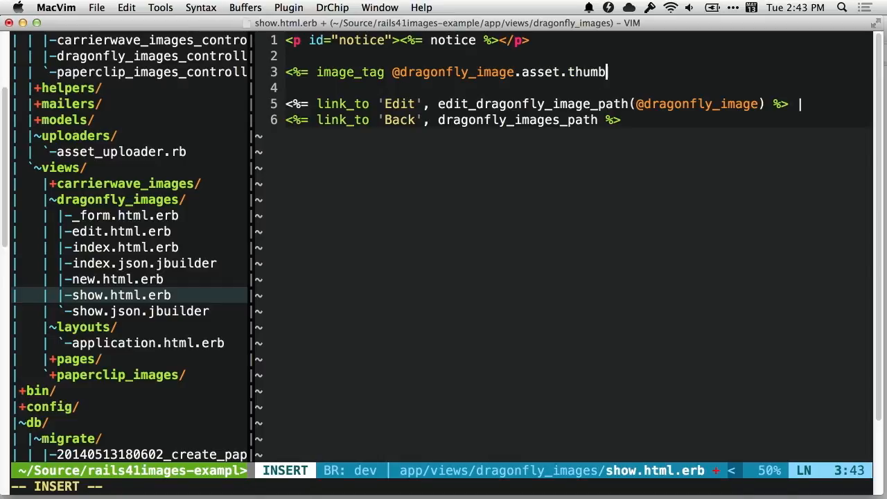
text(('300)
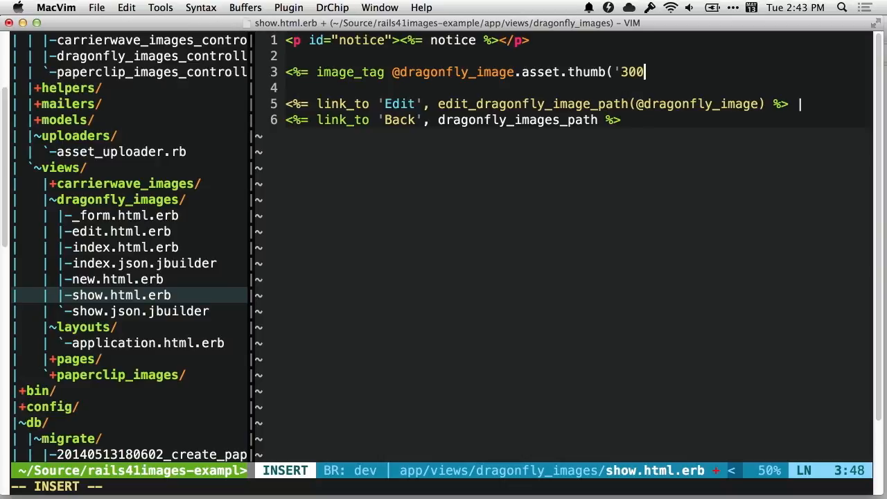
text(x300'))
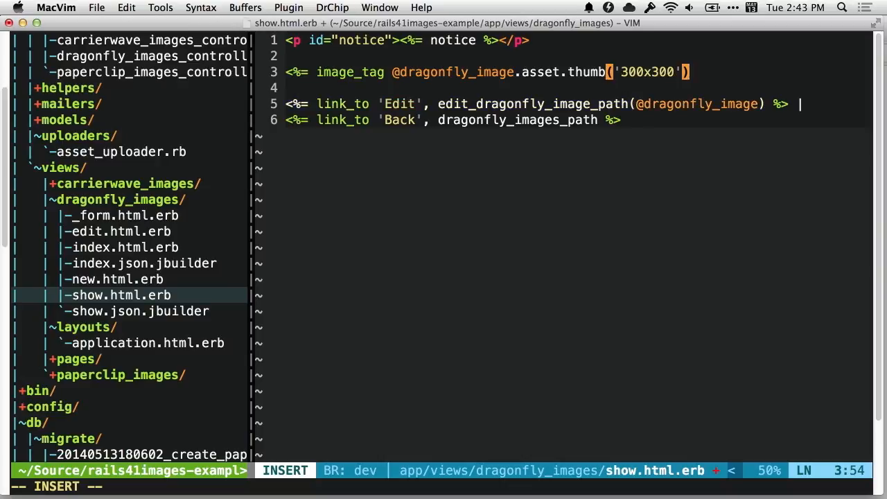
text(, class: ")
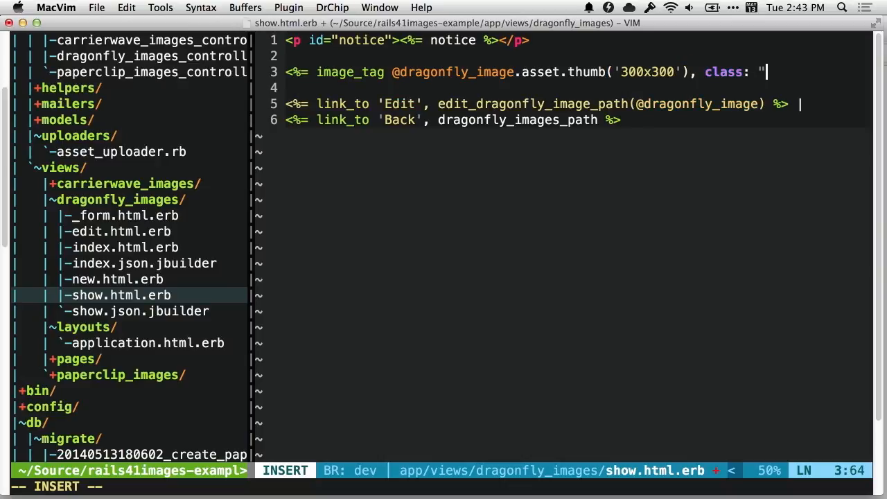
text(img-thumbnail)
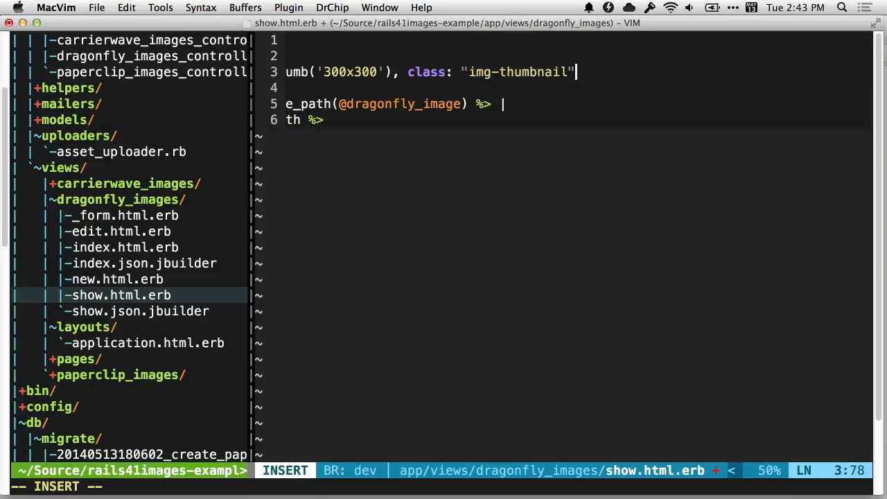
key(Escape)
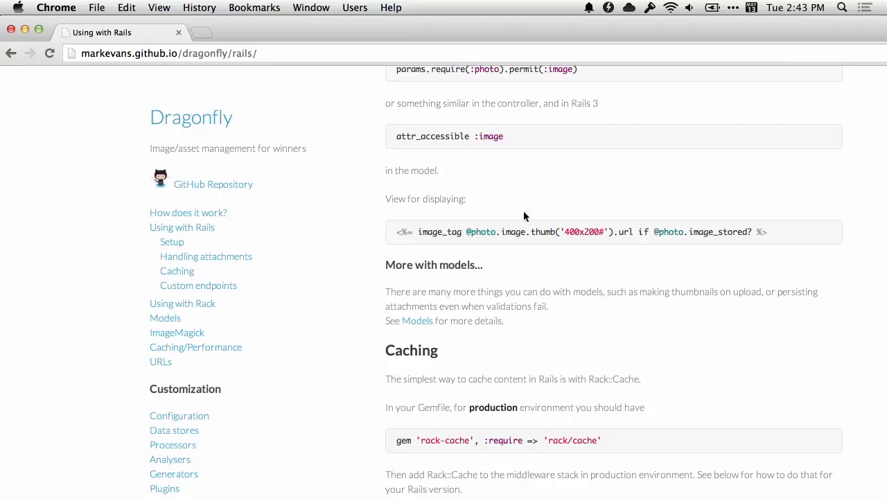
mouse_move(652, 235)
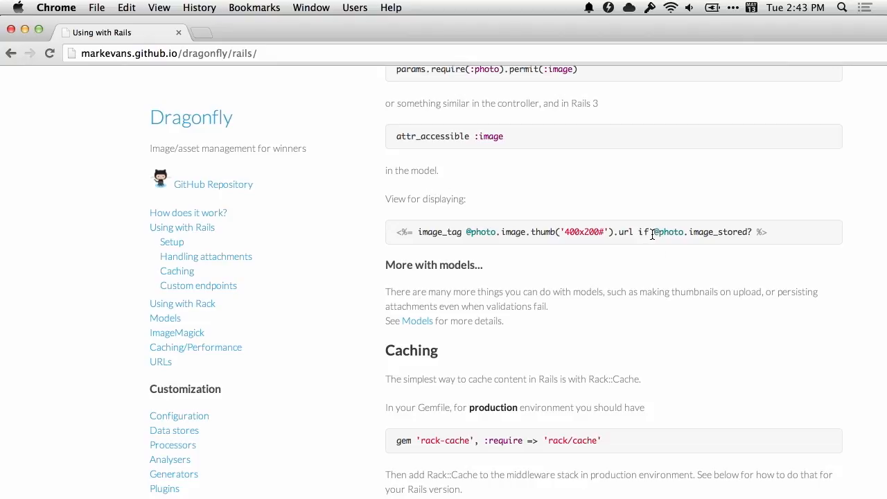
mouse_move(630, 228)
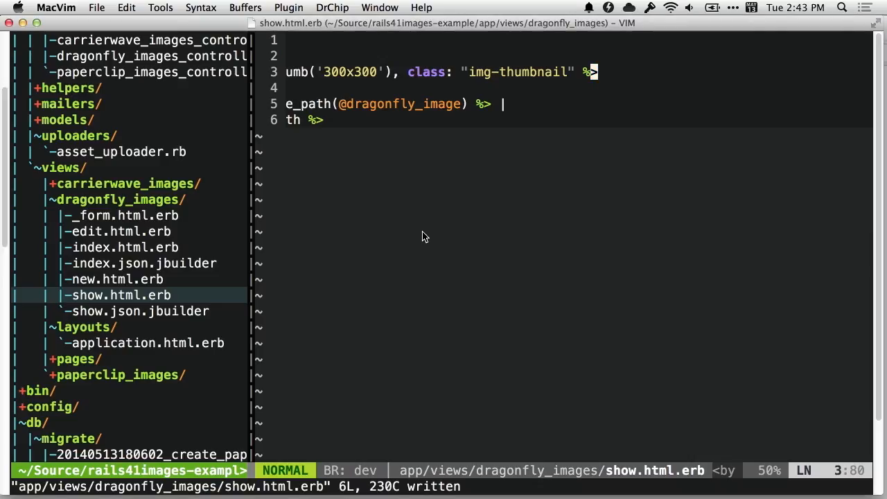
text(if @dra)
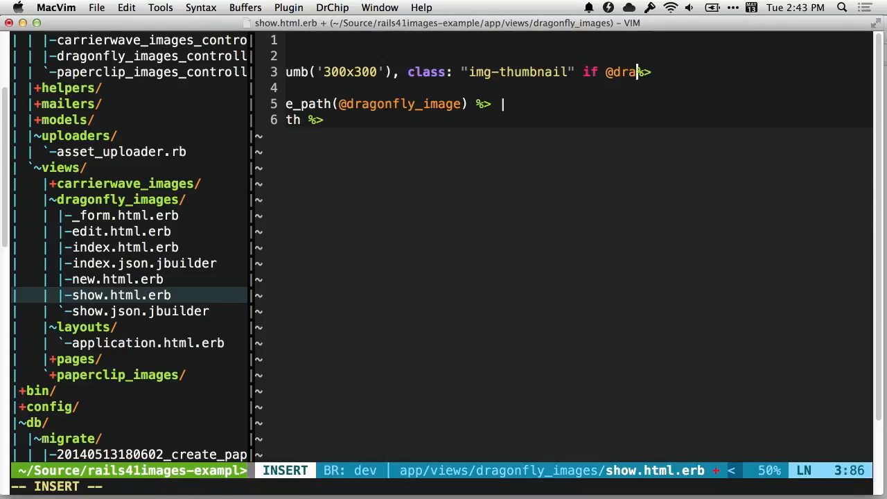
text(gonfly_image.asset_stor)
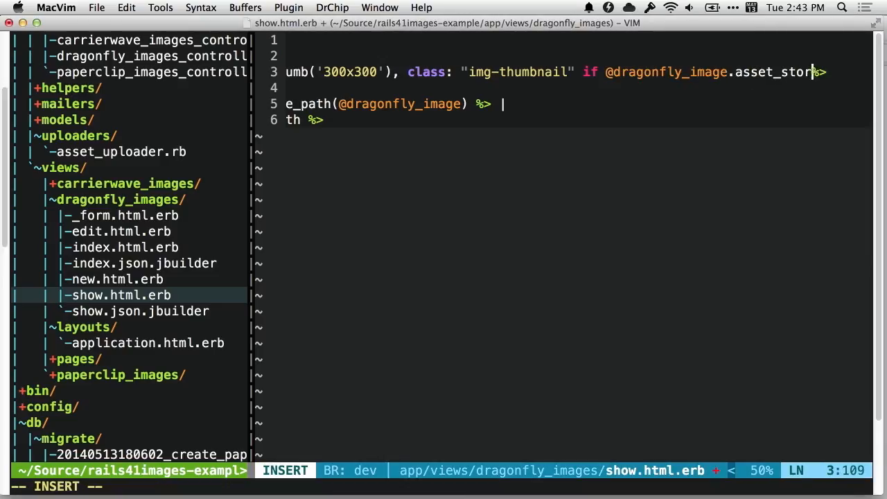
text(ed?)
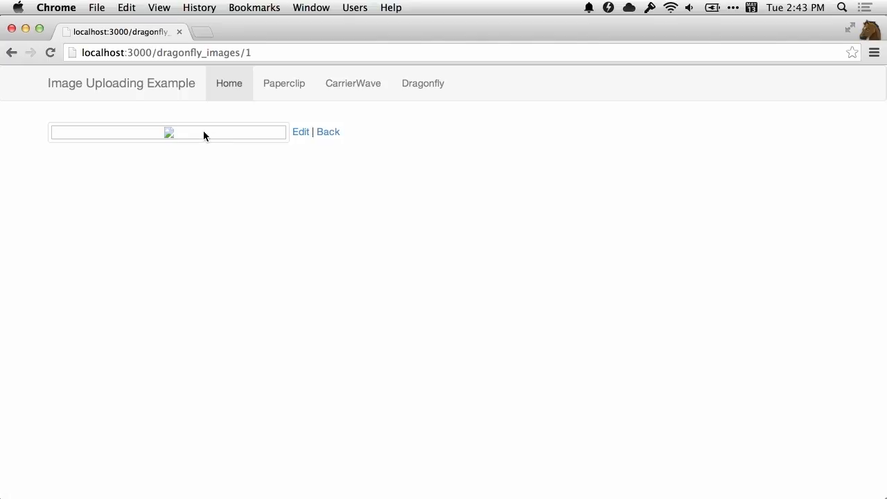
Inspect the broken thumbnail element in Chrome's developer tools to see its src.
right_click(169, 132)
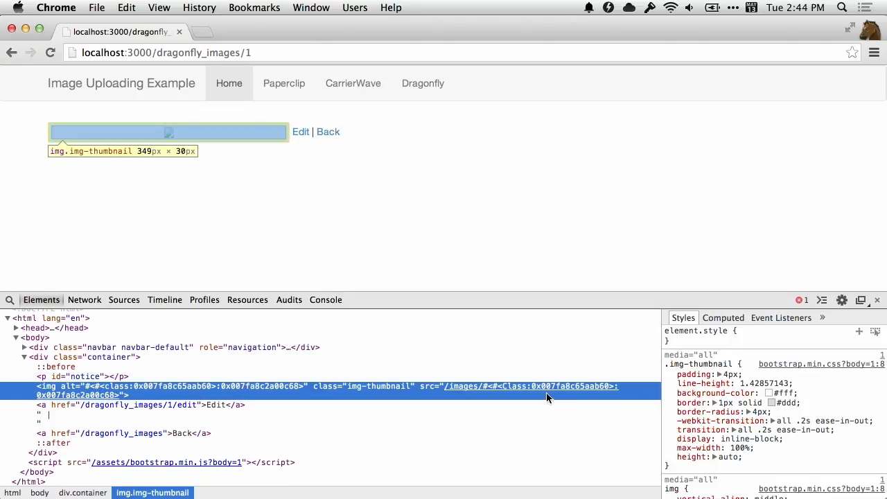
mouse_move(543, 389)
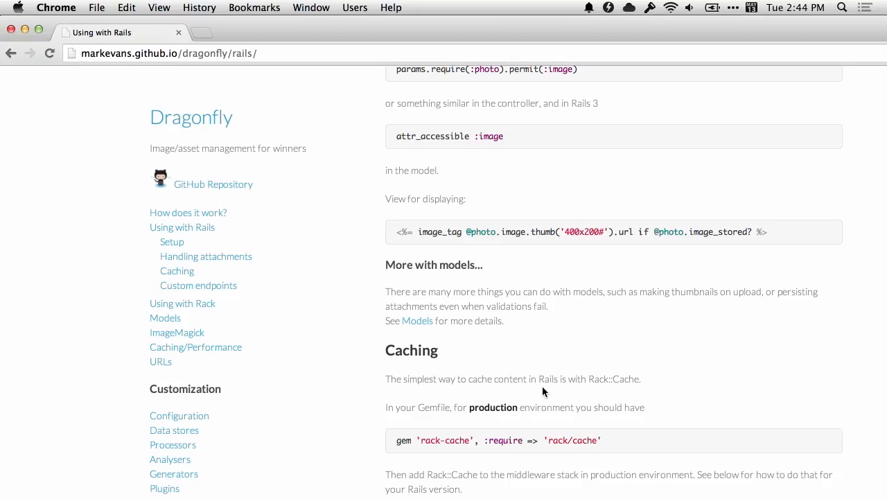
Append .url after thumb('300x300') so the image_tag gets the thumbnail's URL.
double_click(626, 232)
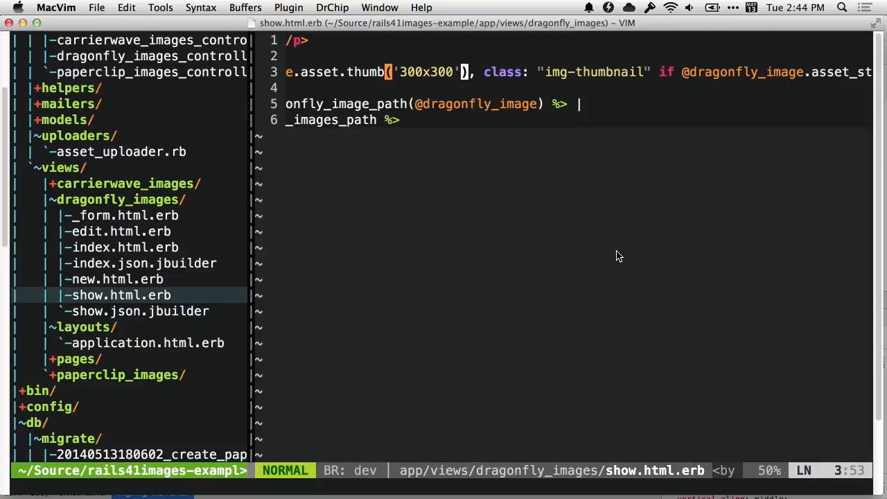
text(.url)
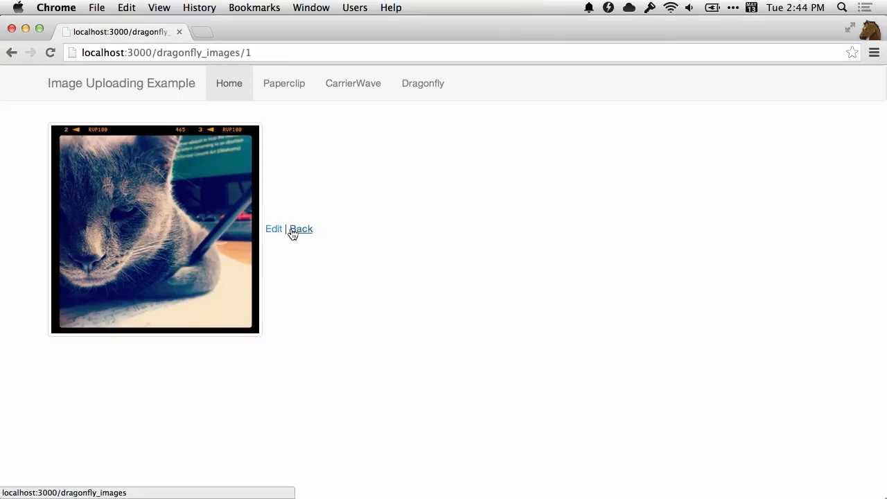
Return from the working show page to the Dragonfly images list via the Back link.
click(299, 229)
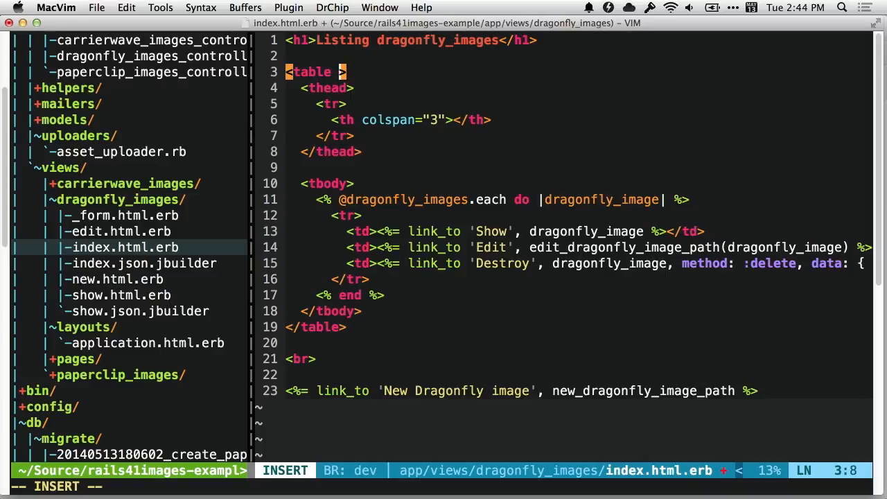
Give the listing table class "table" and wrap each link in image_tag of asset.thumb('64x64!').url with class "img-thumbnail", then save.
text(class="table")
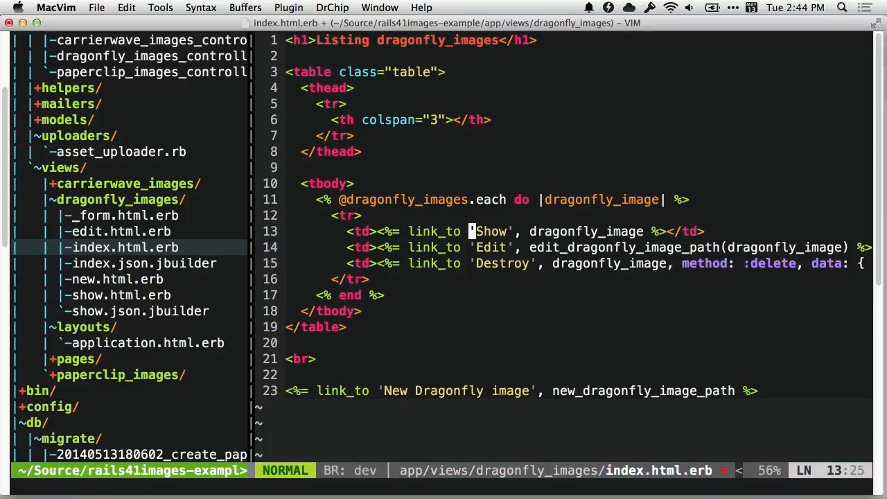
text(image_tag(dra)
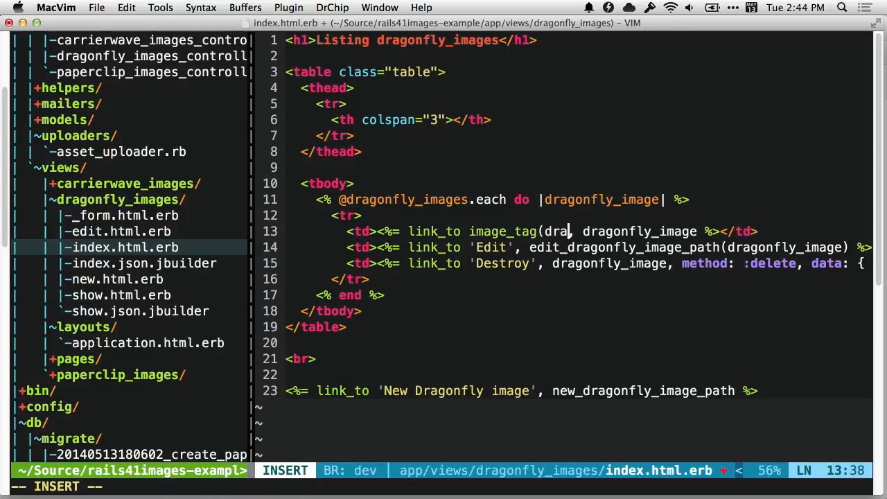
text(gonfly_image.)
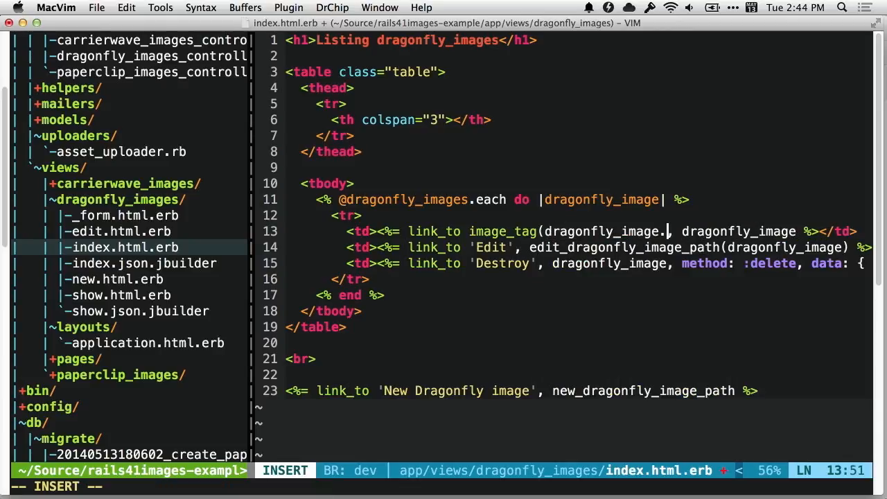
text(asset.thum)
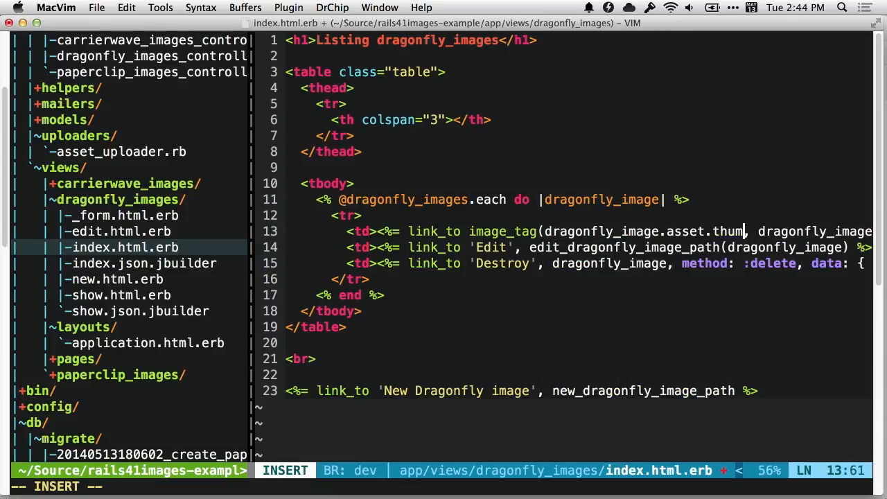
text(('6)
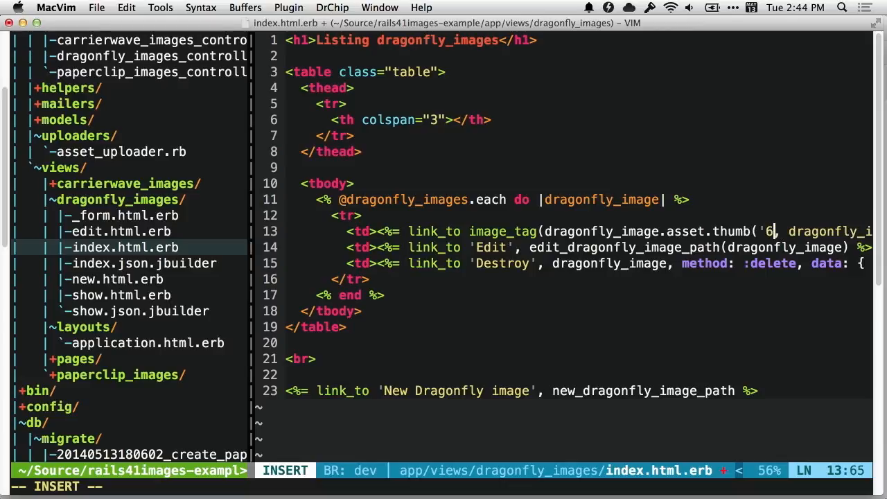
text(4x64!').url,)
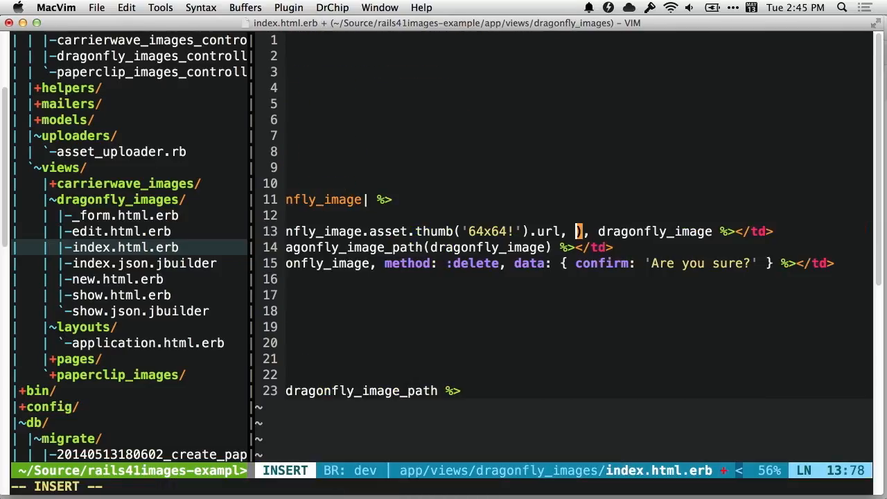
text(class: "img-thu)
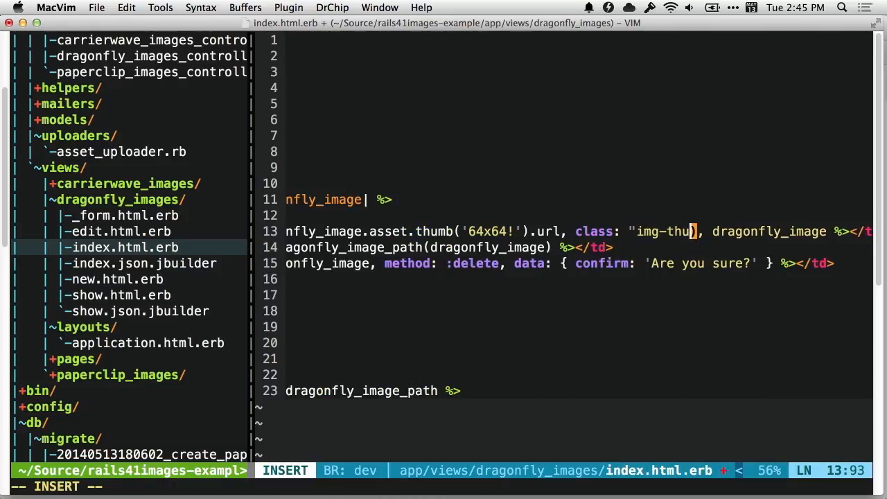
key(Escape)
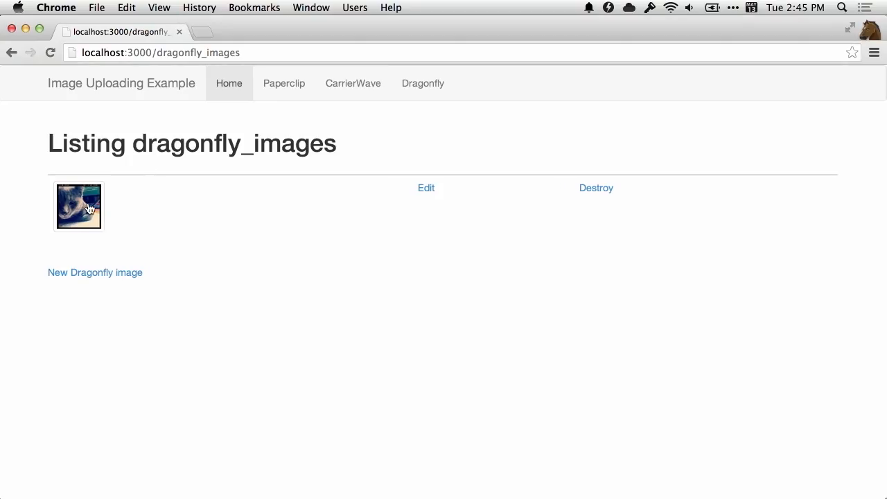
Open the uploaded image's detail page from the listing and switch to the Dragonfly documentation.
click(77, 206)
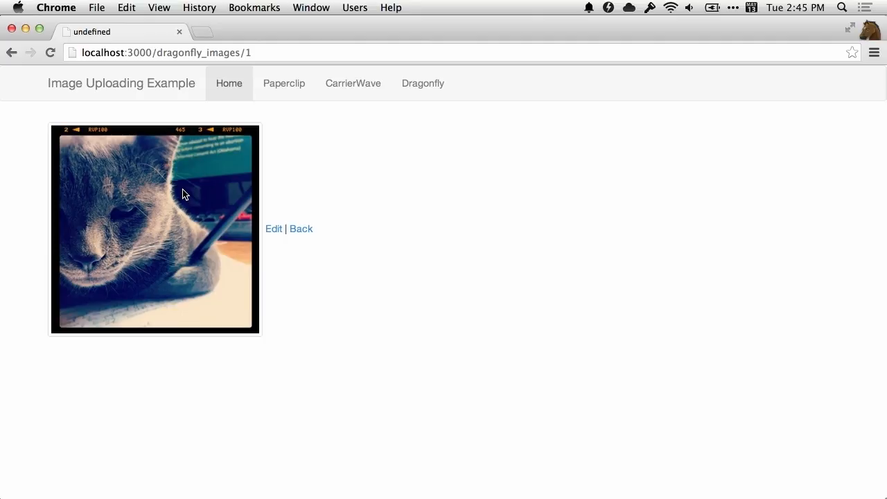
click(273, 229)
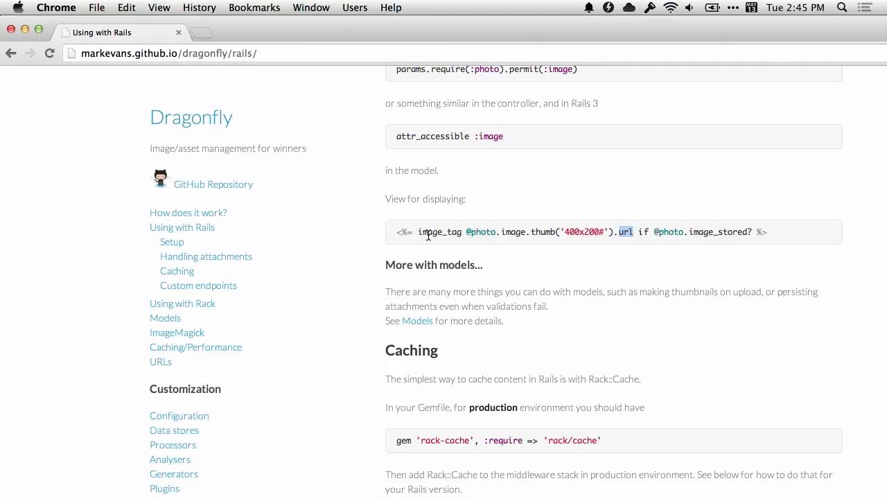
Scroll the Using with Rails page from the display example down to the Caching section.
scroll(down, 3)
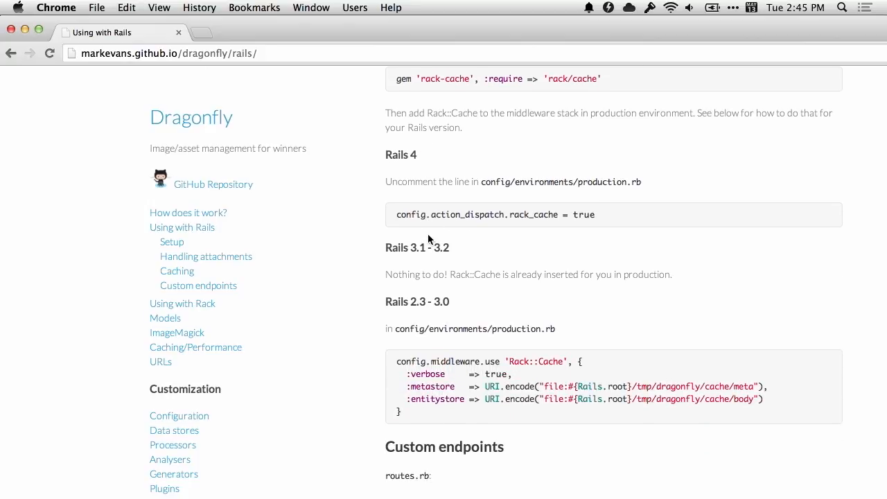
scroll(down, 3)
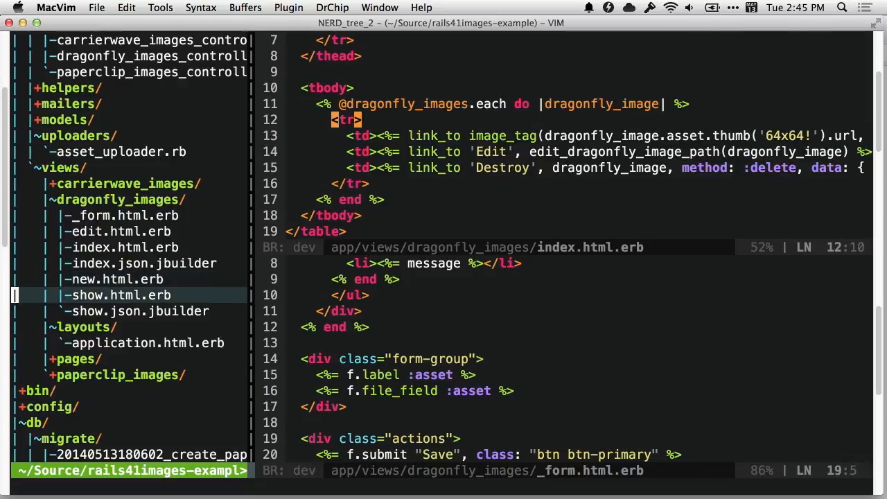
In _form.html.erb add an 'if f.object.asset_stored?' block with an <em>Current image</em> label.
click(116, 294)
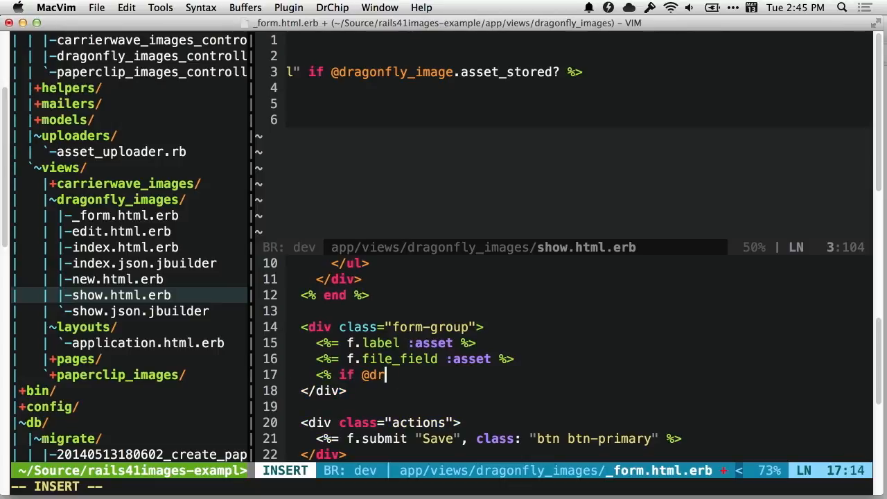
text(f.object.asset_stored? %>)
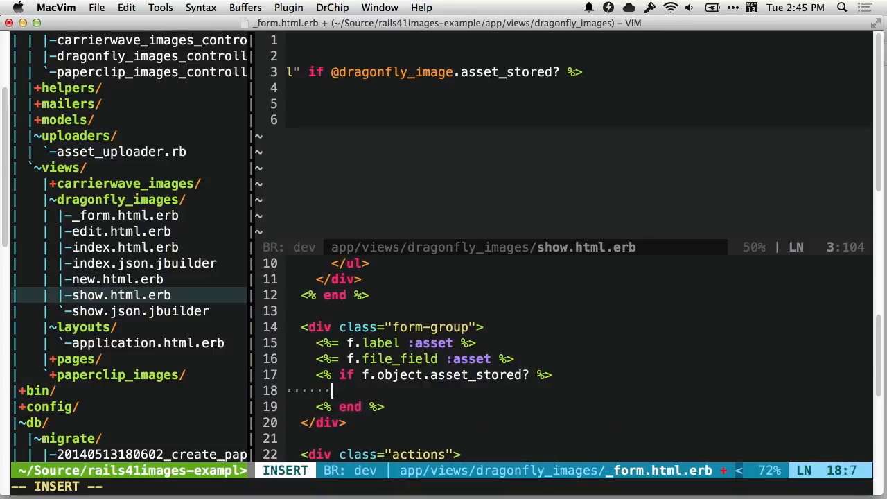
text(<em>Current)
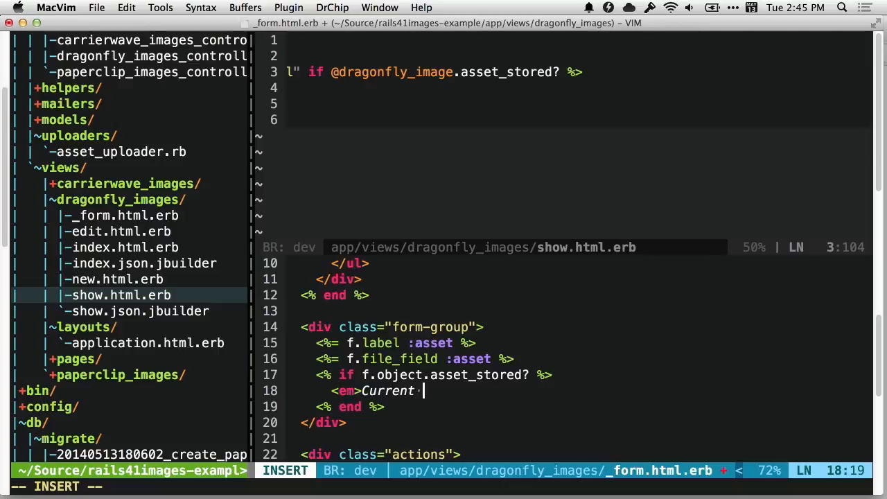
text(image</em>)
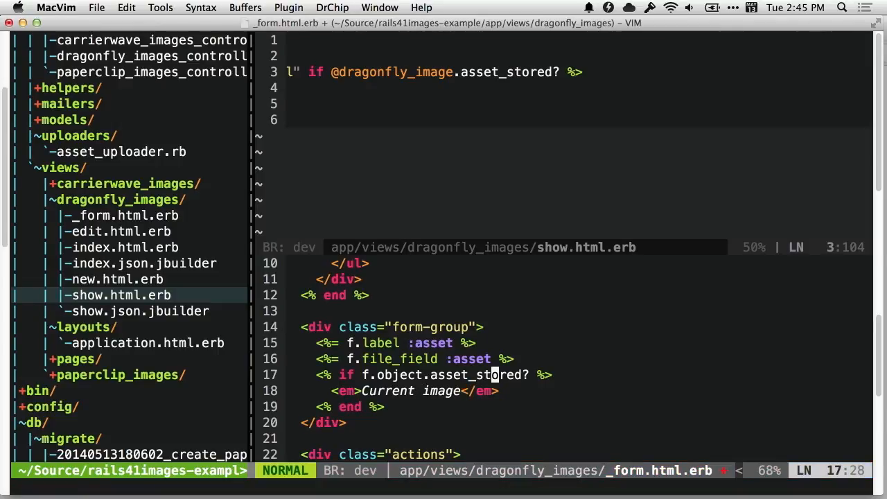
Add image_tag f.object.asset.thumb('140x140').url with class 'img-thumbnail' inside that block.
text(<%= image_tag)
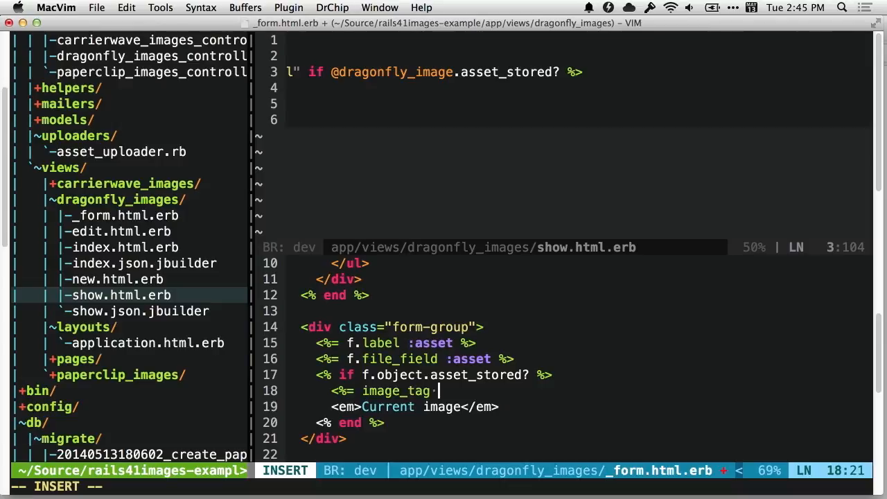
text(f.object.)
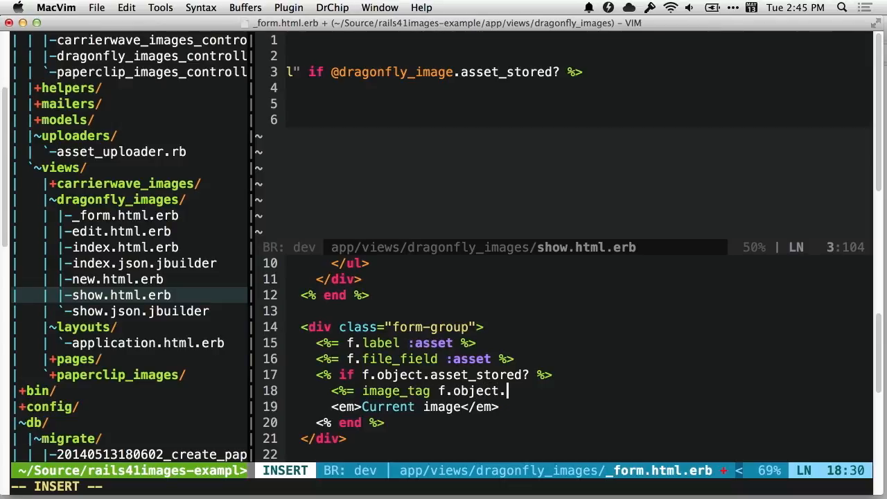
text(asset.)
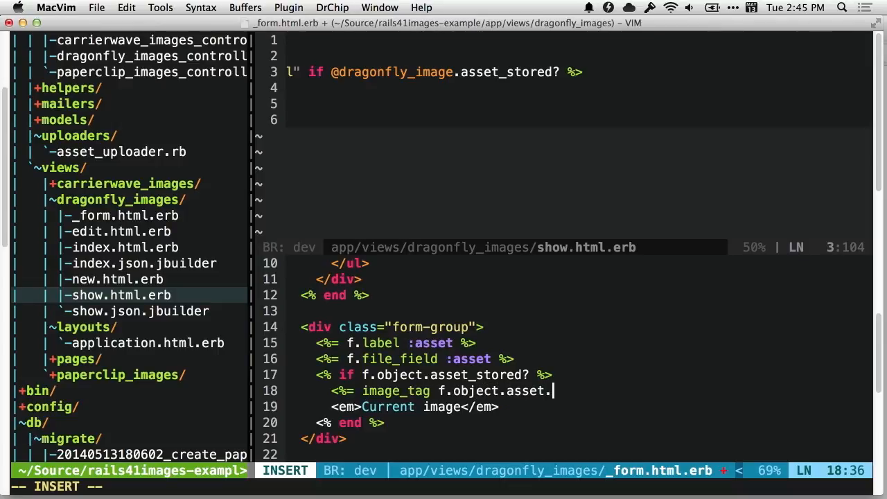
text(thumb('140x140').u)
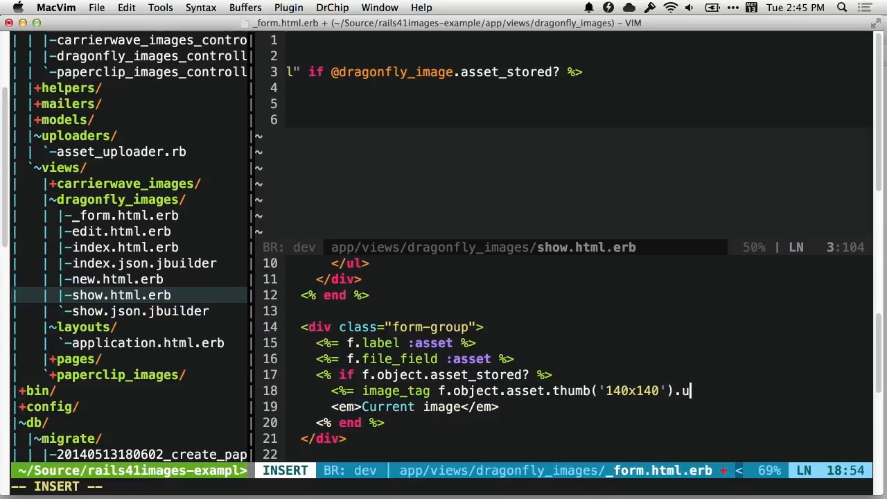
text(rl,)
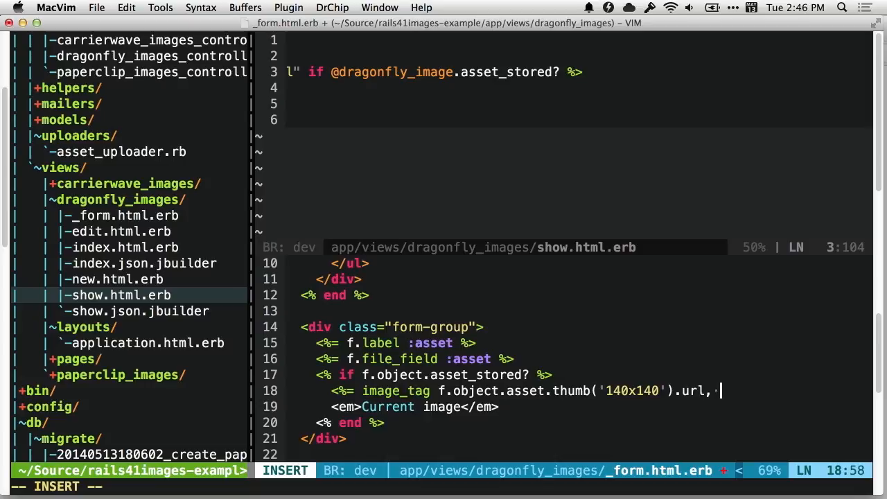
text(class: 'img-thu)
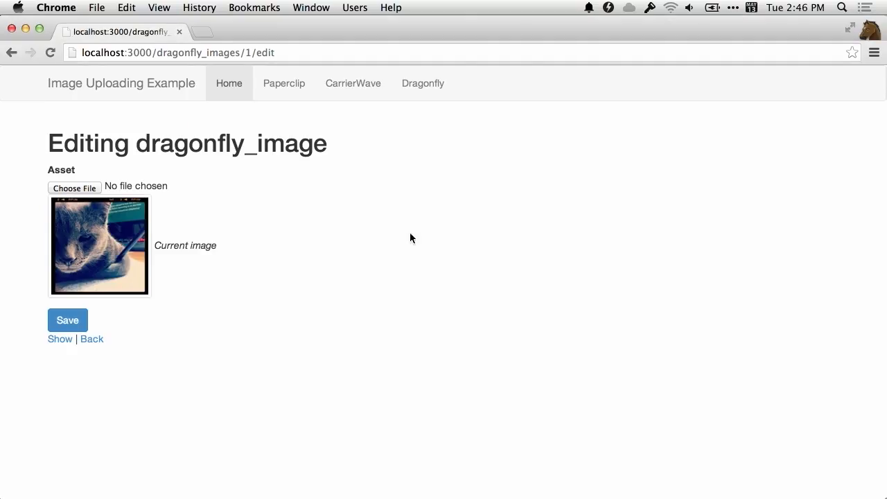
mouse_move(111, 254)
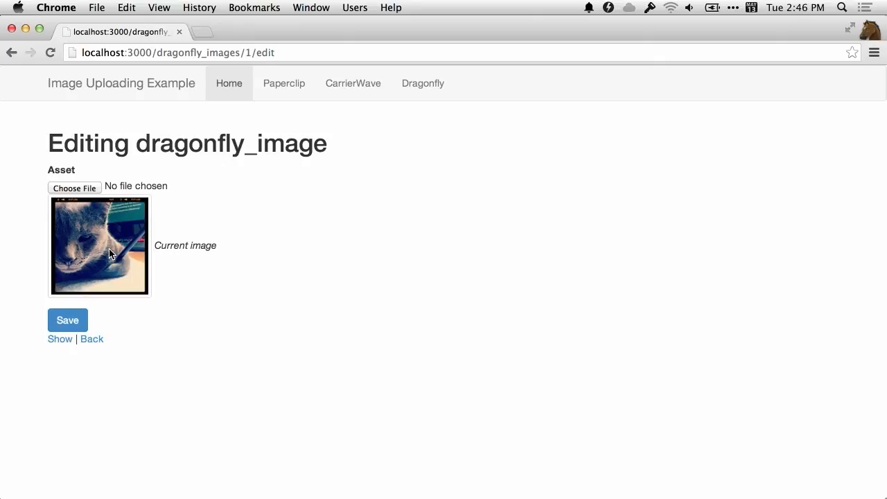
Choose uzUdFSF.png as the replacement upload, save it, and inspect the new image's markup.
click(75, 189)
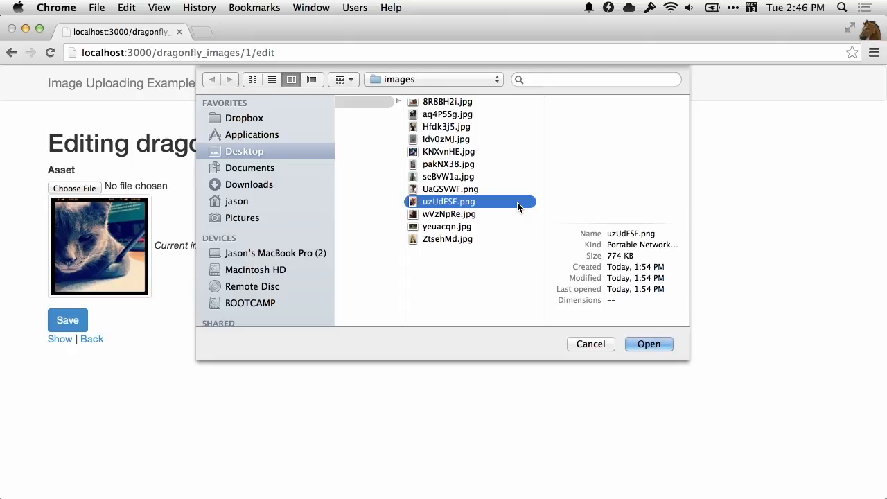
click(648, 343)
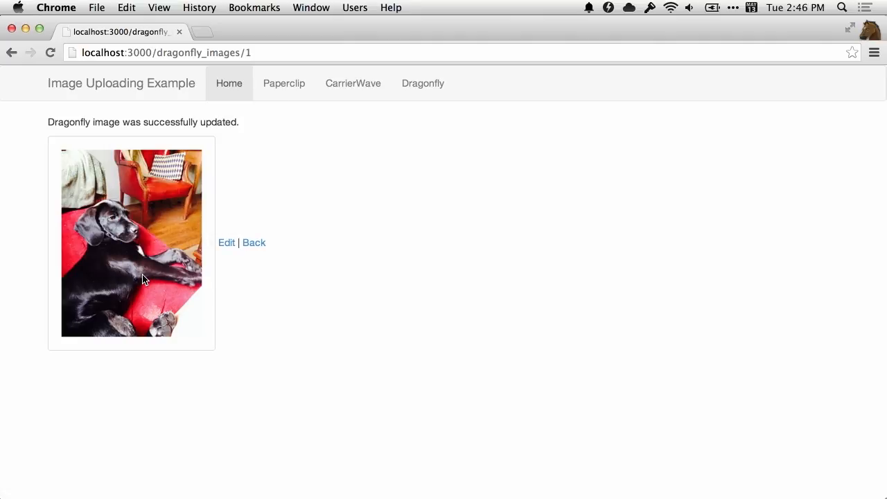
key(F12)
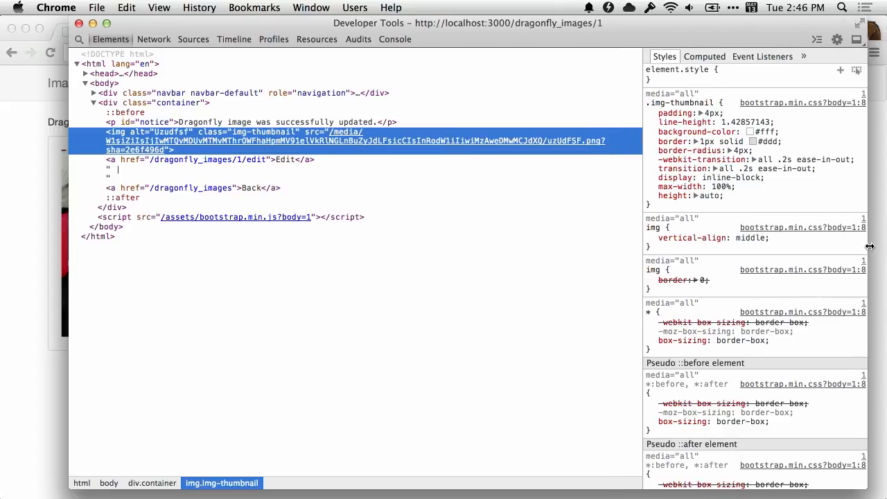
mouse_move(328, 147)
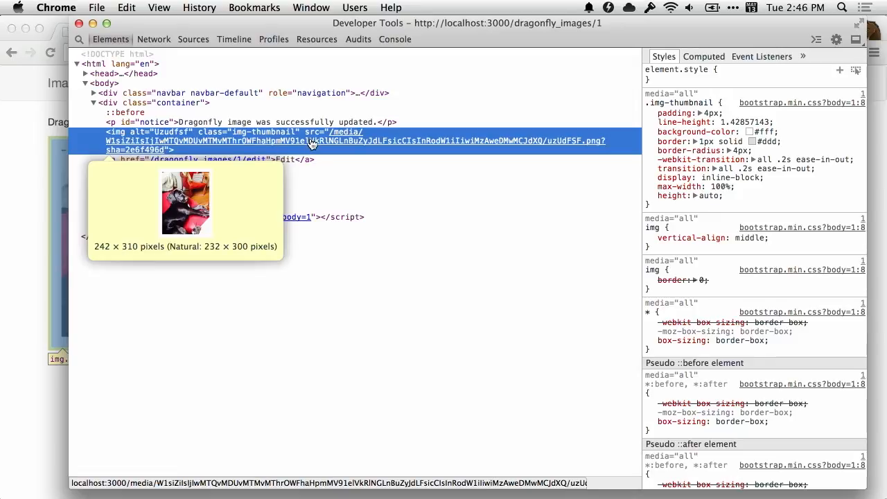
mouse_move(359, 144)
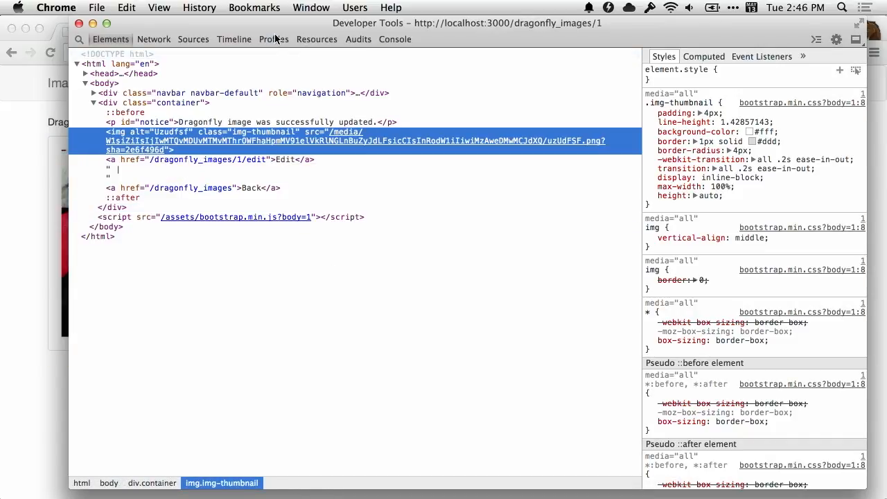
Check the Timeline, Resources and Network panels for the thumbnail's cached 304 request.
click(233, 39)
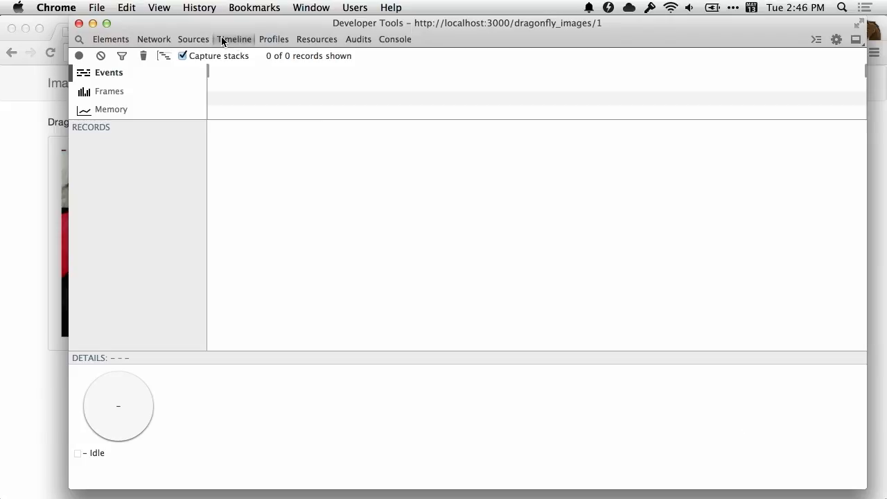
click(316, 39)
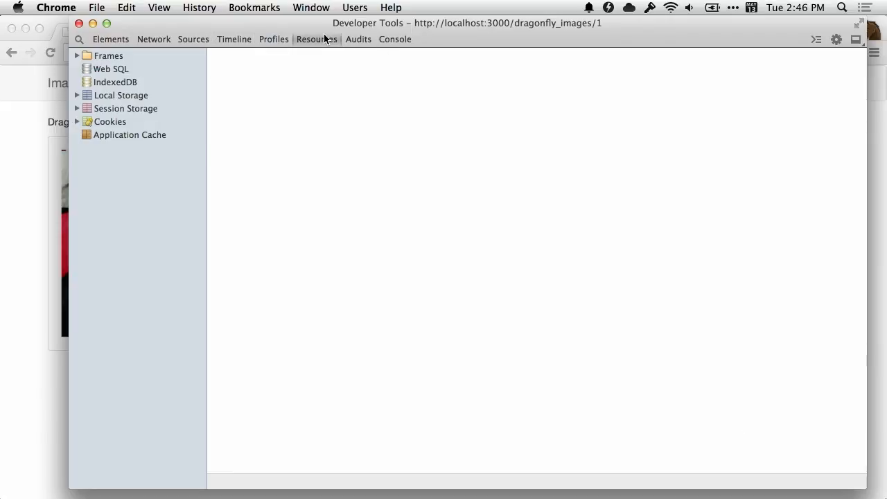
click(394, 39)
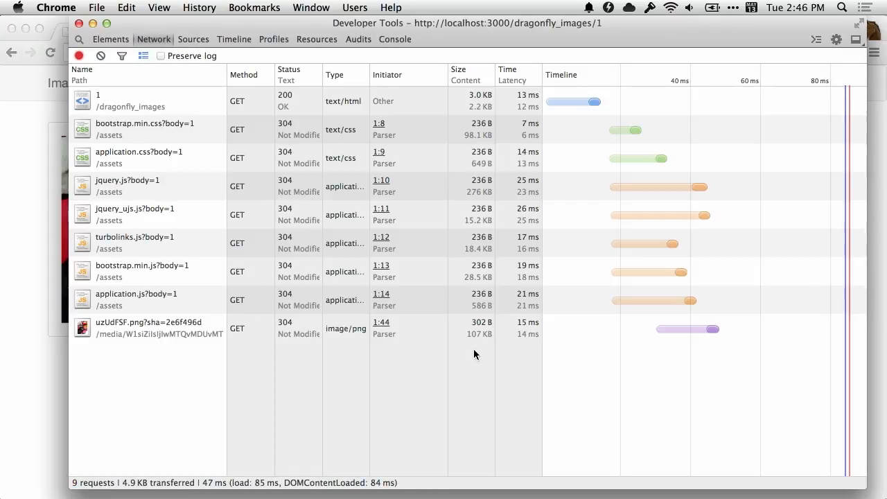
mouse_move(283, 327)
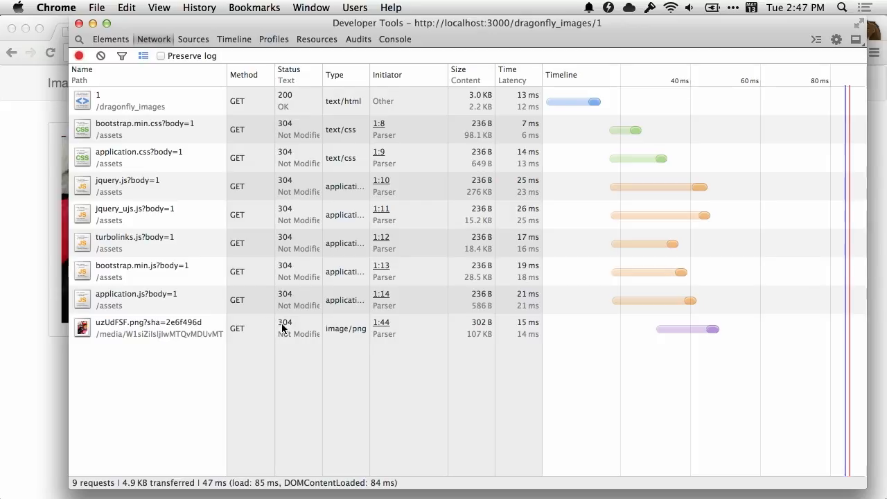
mouse_move(322, 71)
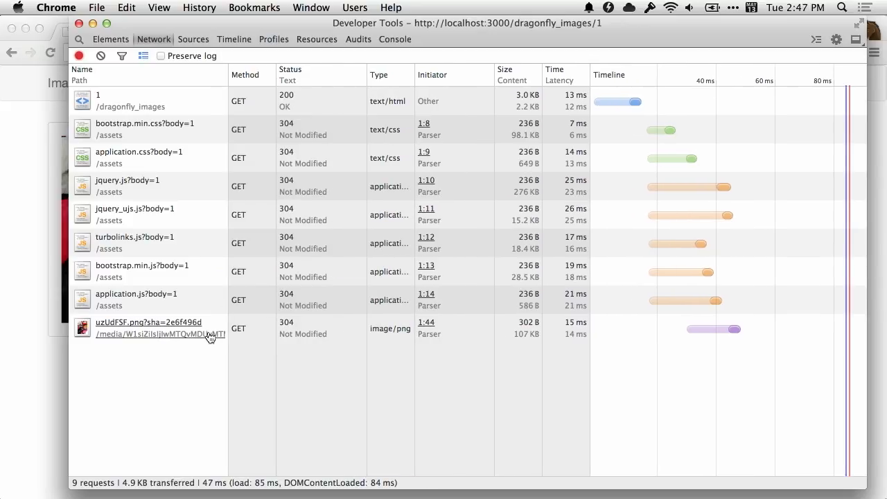
mouse_move(153, 338)
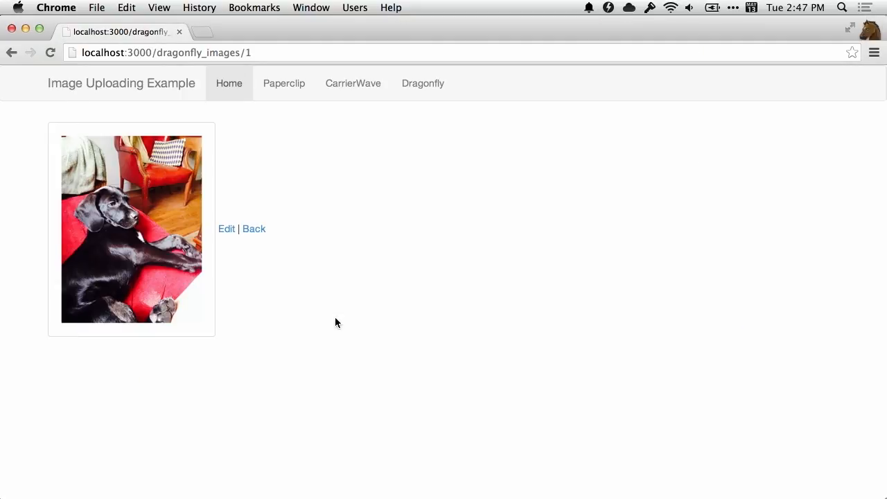
Bring up Dragonfly's Data stores documentation and read through the file and memory stores.
click(423, 84)
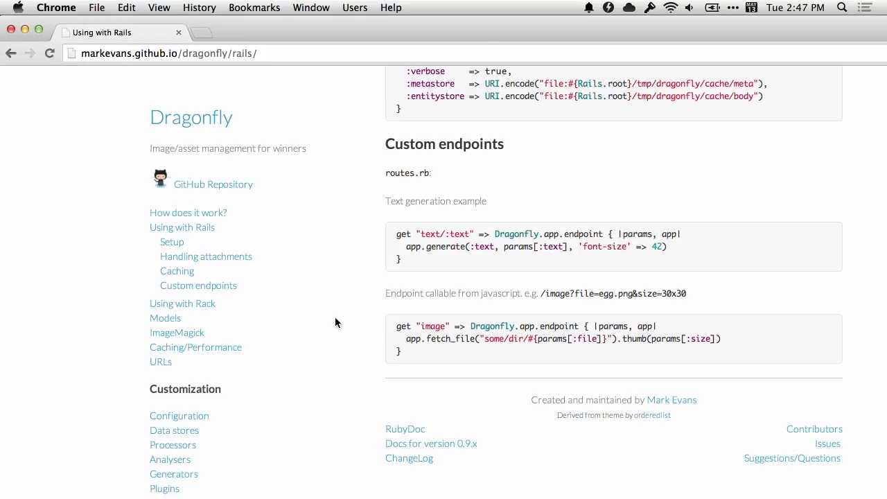
mouse_move(349, 259)
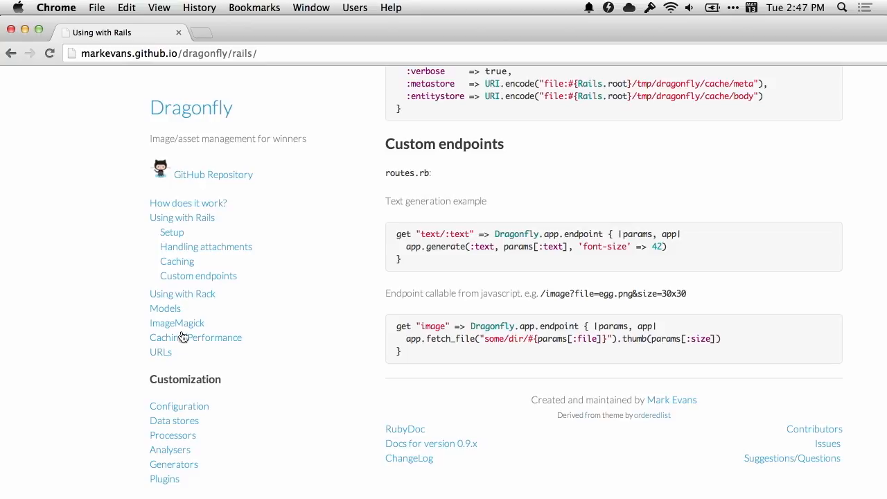
mouse_move(202, 391)
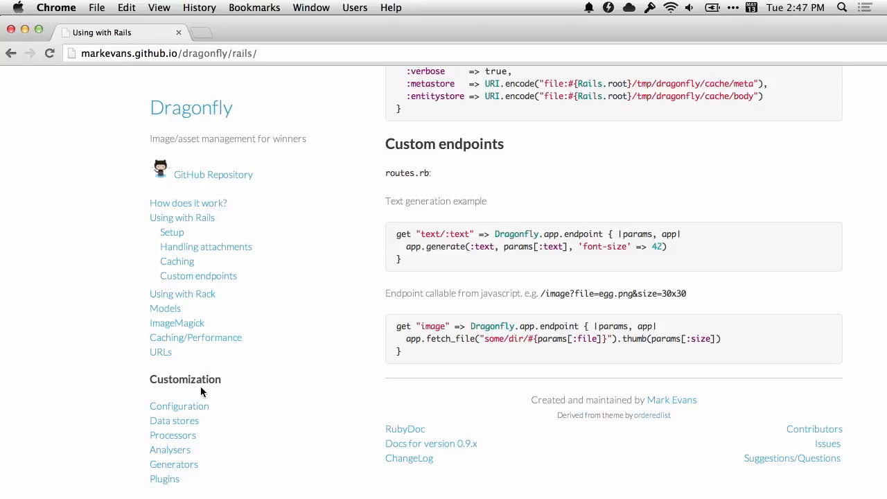
click(174, 421)
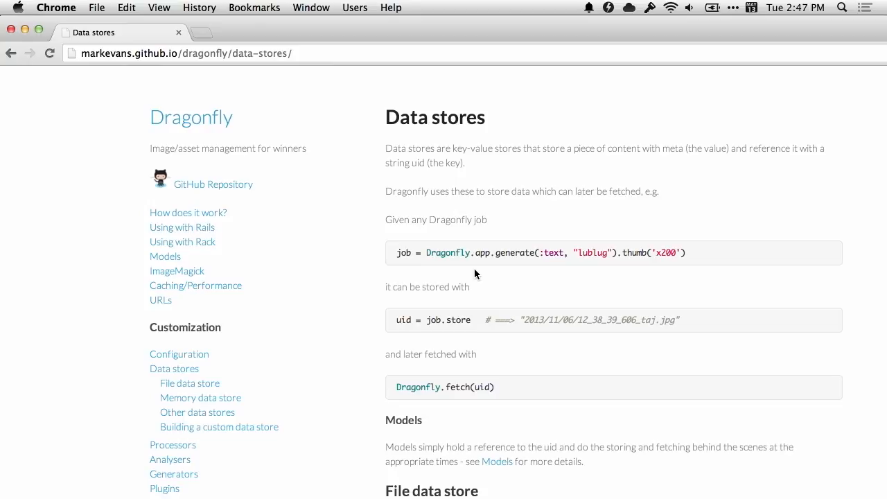
scroll(down, 3)
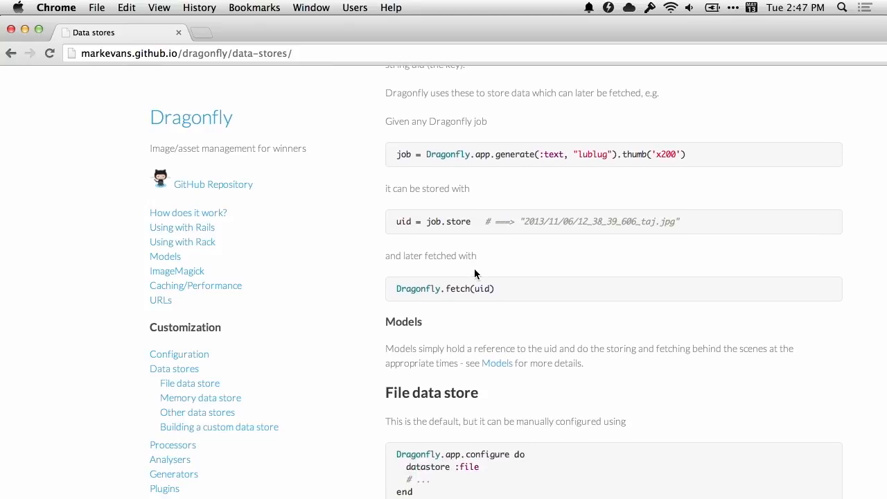
scroll(down, 3)
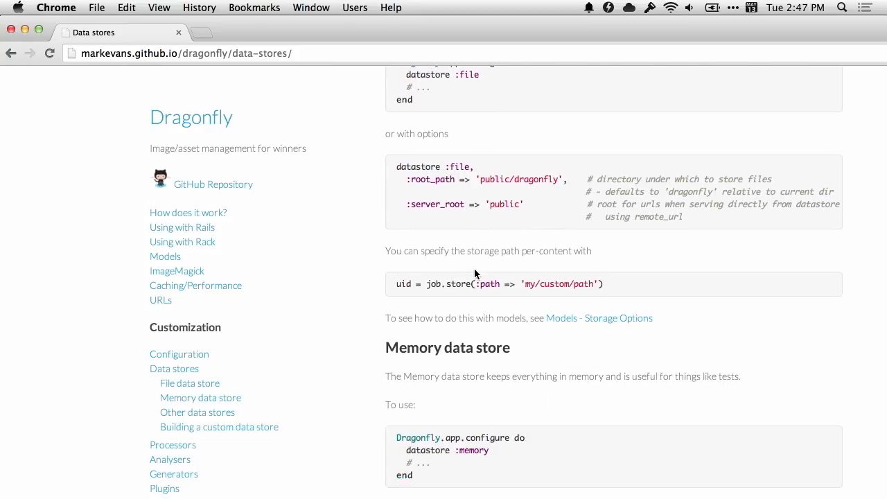
scroll(down, 3)
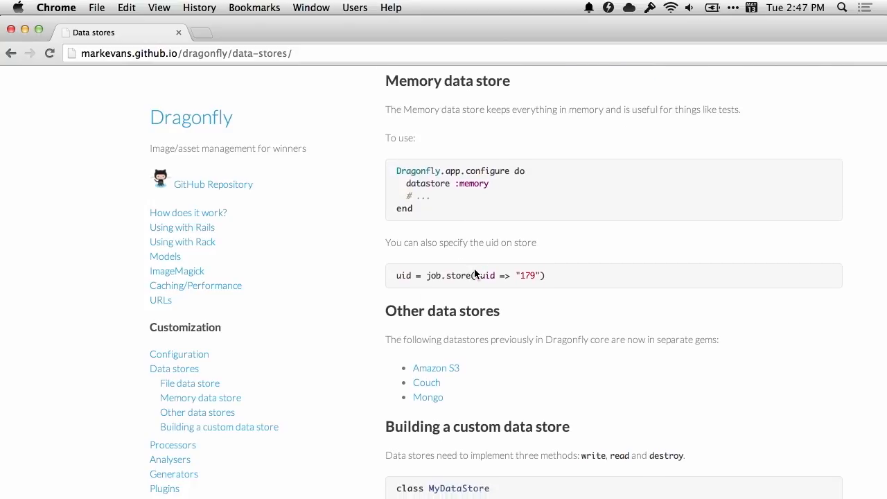
mouse_move(482, 242)
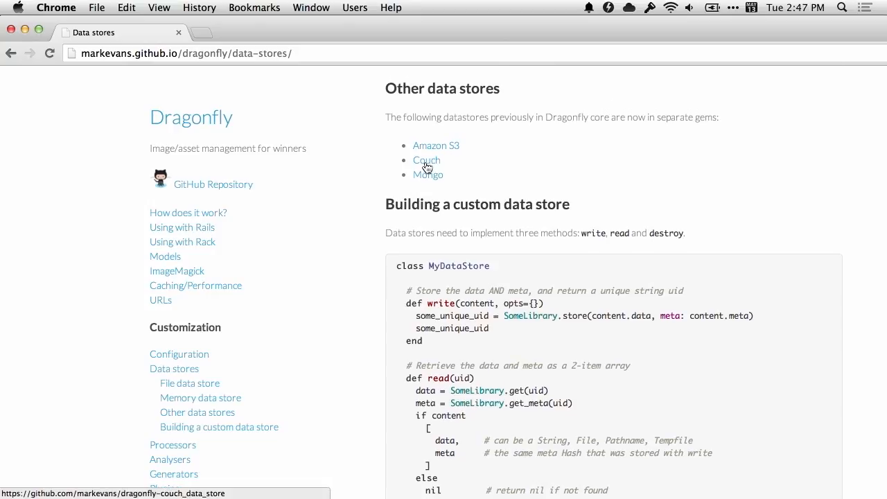
Scroll on through the other data stores to the custom data store example.
scroll(down, 3)
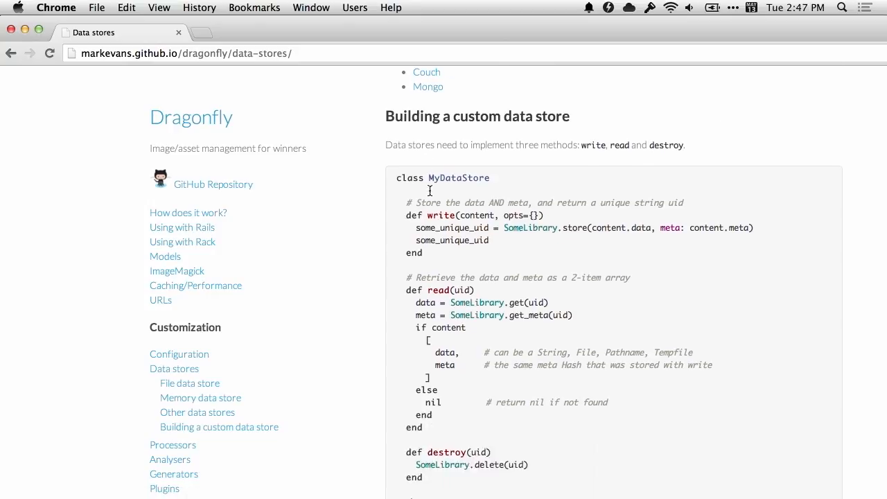
scroll(down, 3)
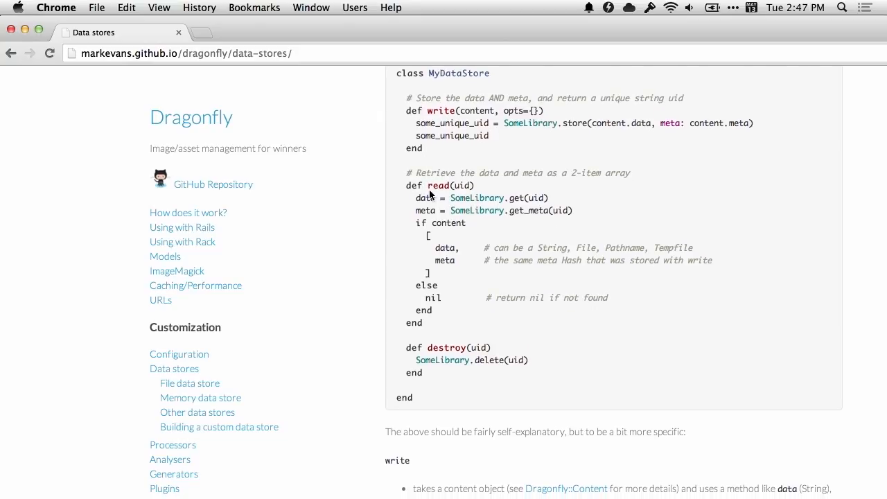
scroll(down, 3)
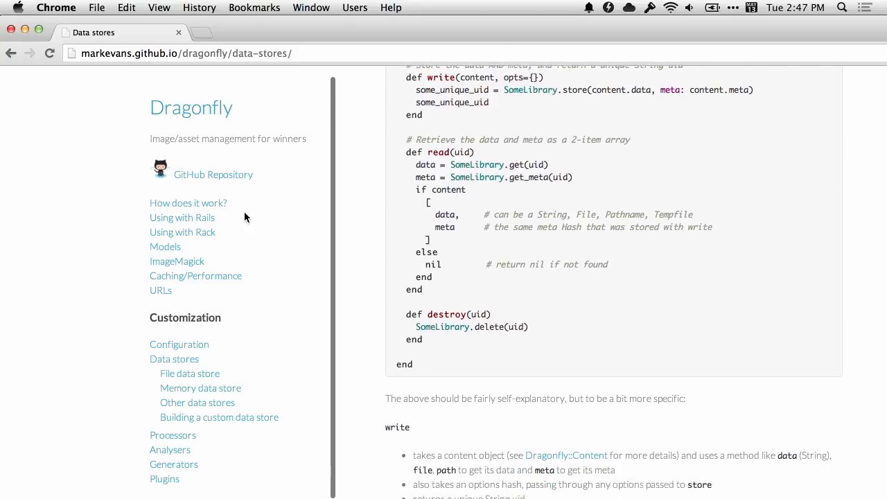
scroll(down, 3)
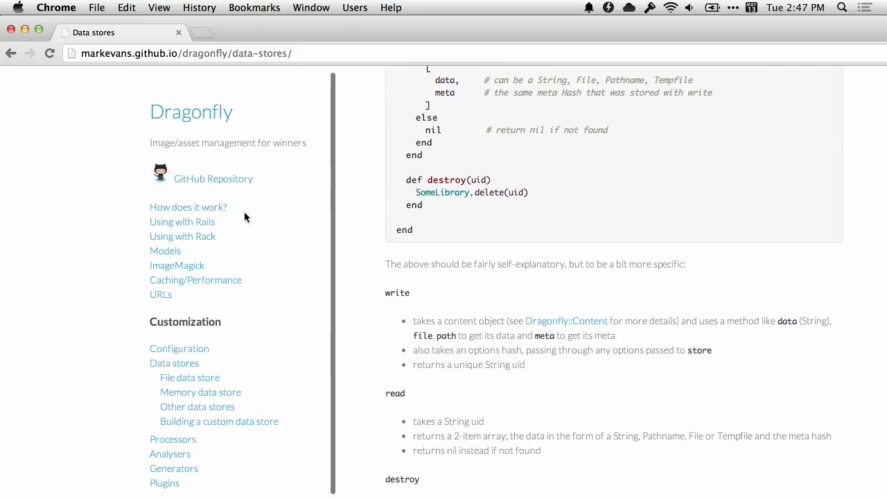
click(175, 468)
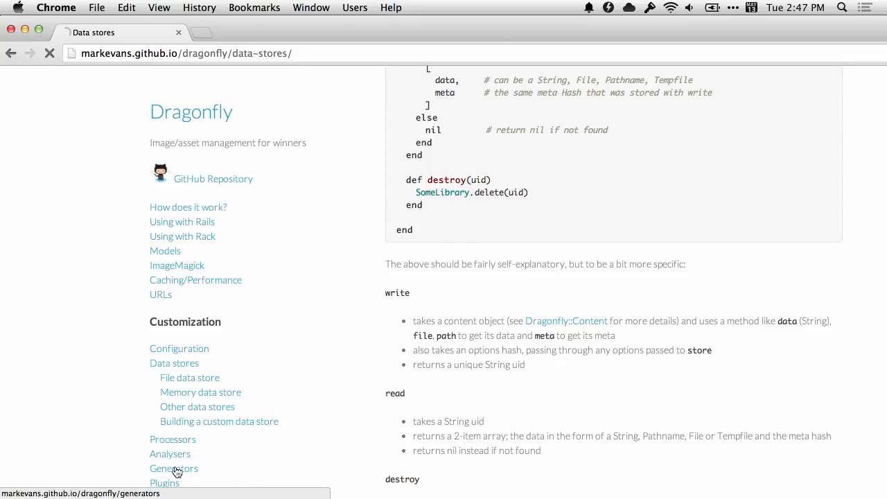
Read the Generators page down to its ImageMagick section, then move to the Analysers page.
click(175, 468)
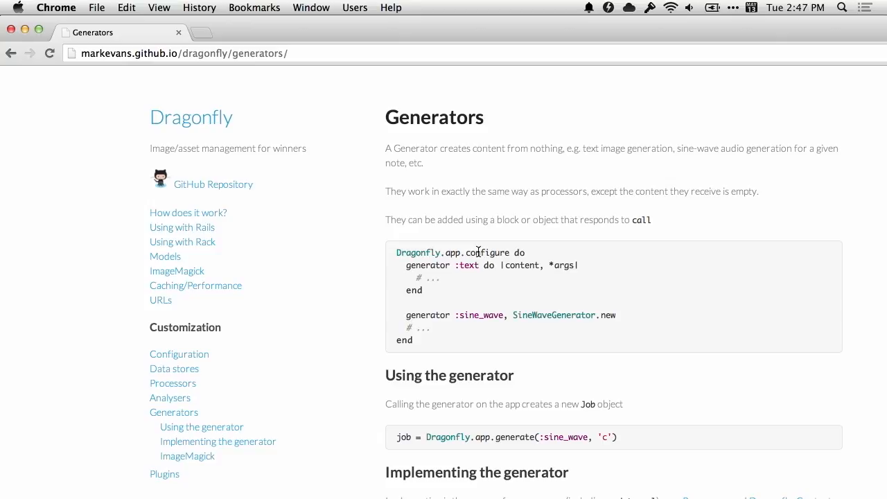
scroll(down, 3)
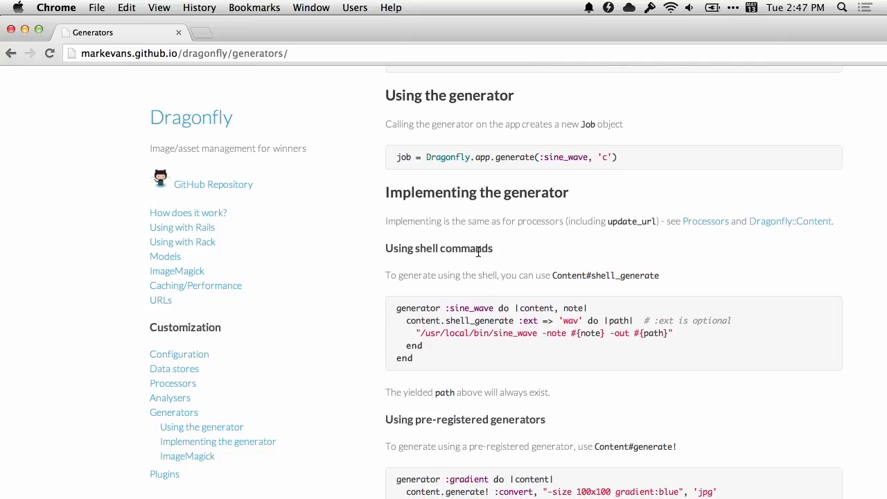
scroll(down, 3)
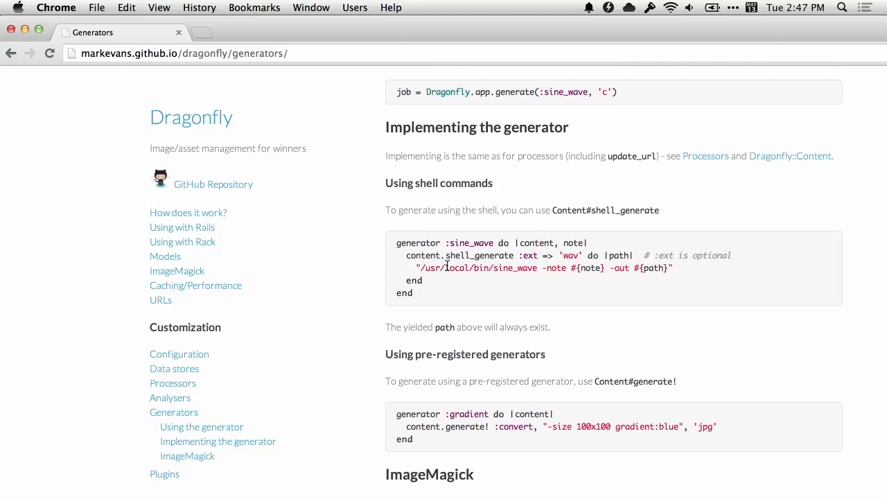
mouse_move(443, 269)
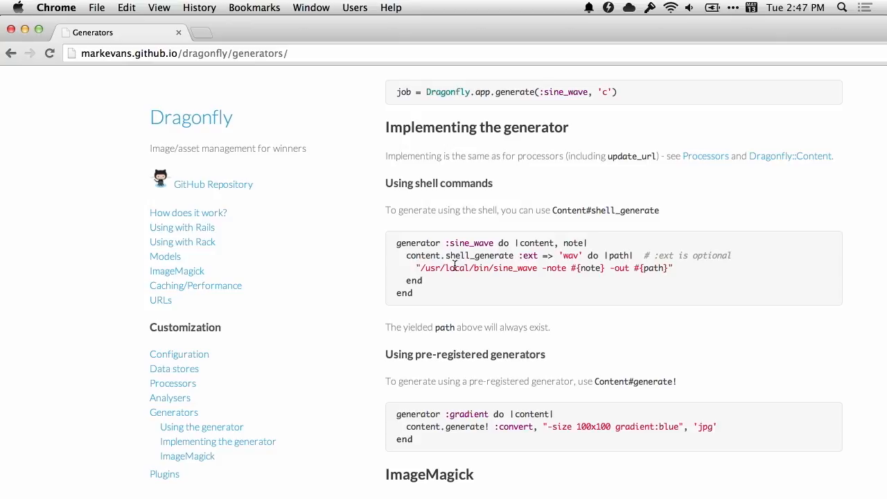
scroll(down, 3)
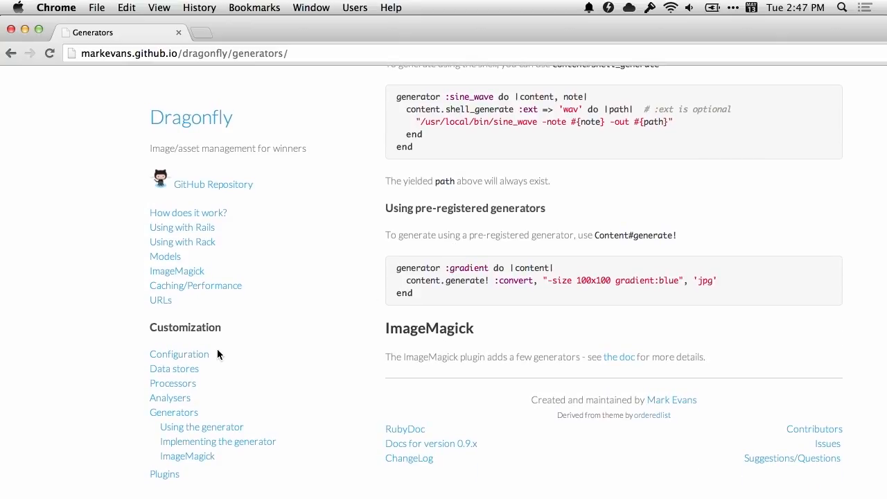
mouse_move(172, 479)
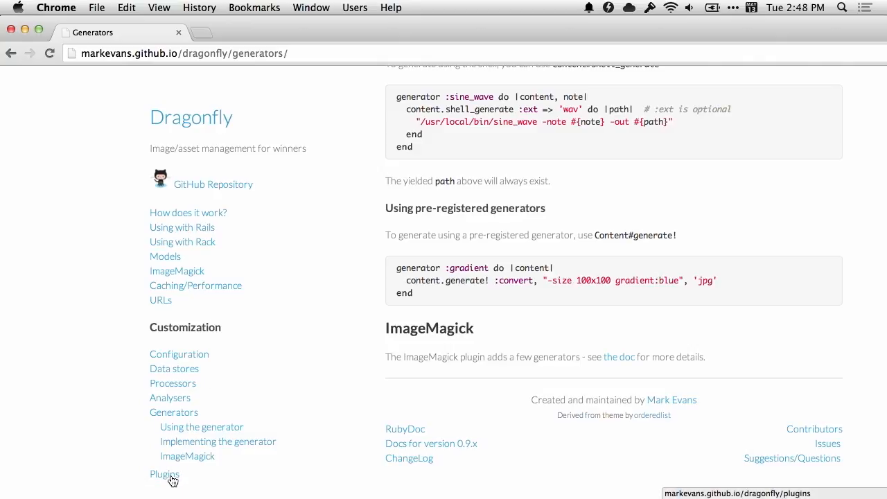
click(169, 397)
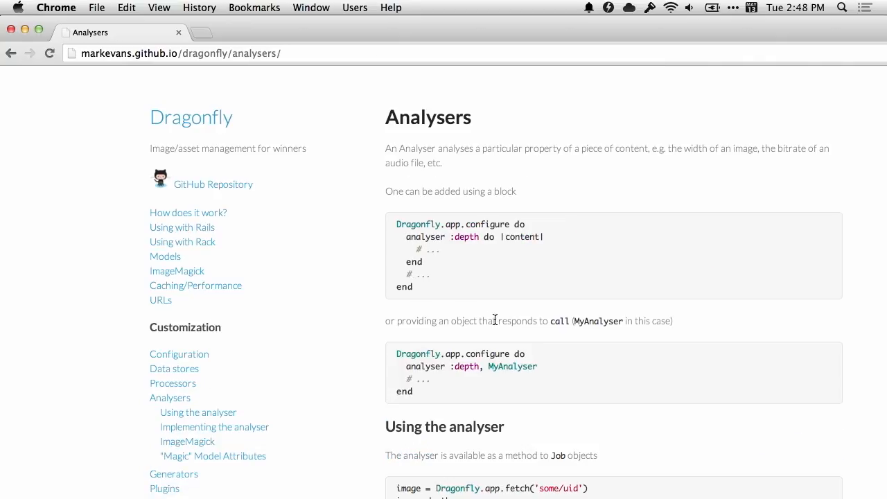
mouse_move(496, 322)
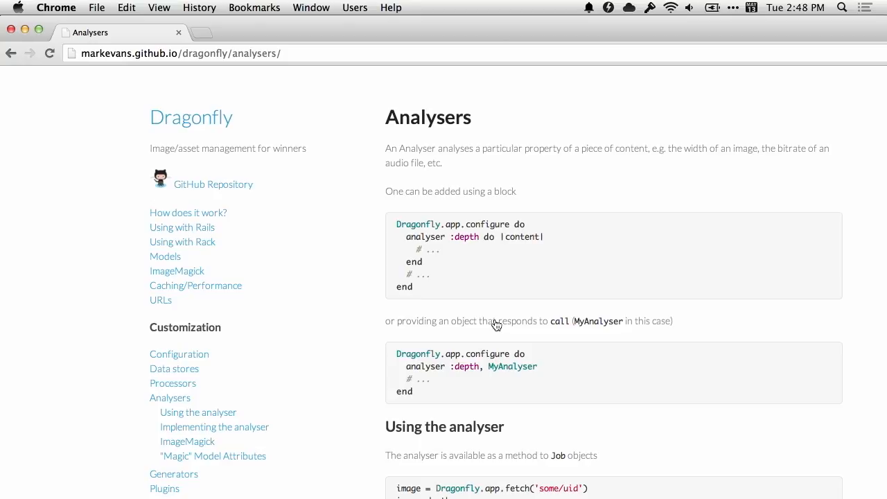